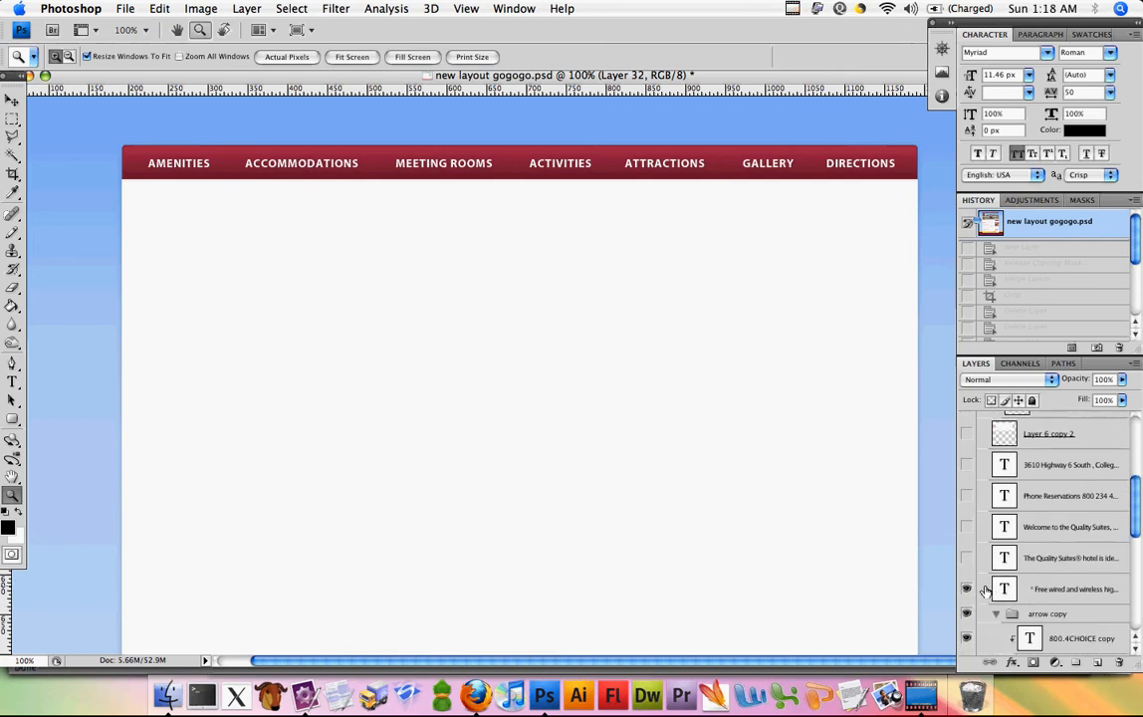
Step: Hide the menu text and background layers and stamp the visible red bar into a merged layer
scroll(down, 3)
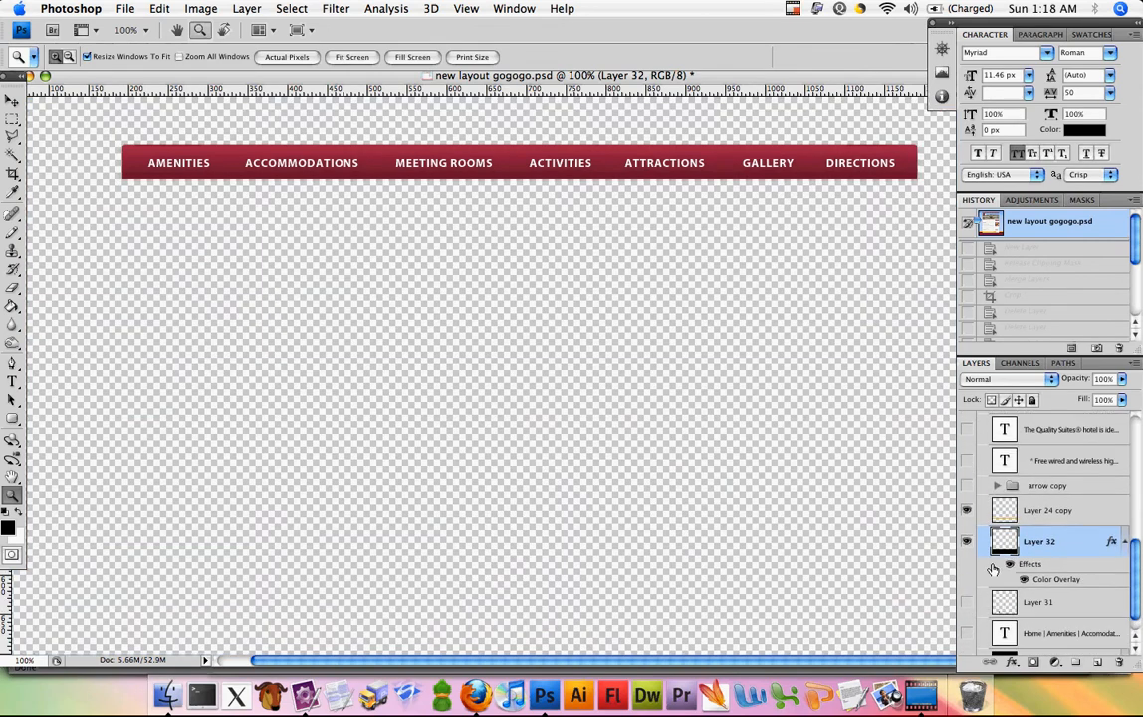
scroll(down, 3)
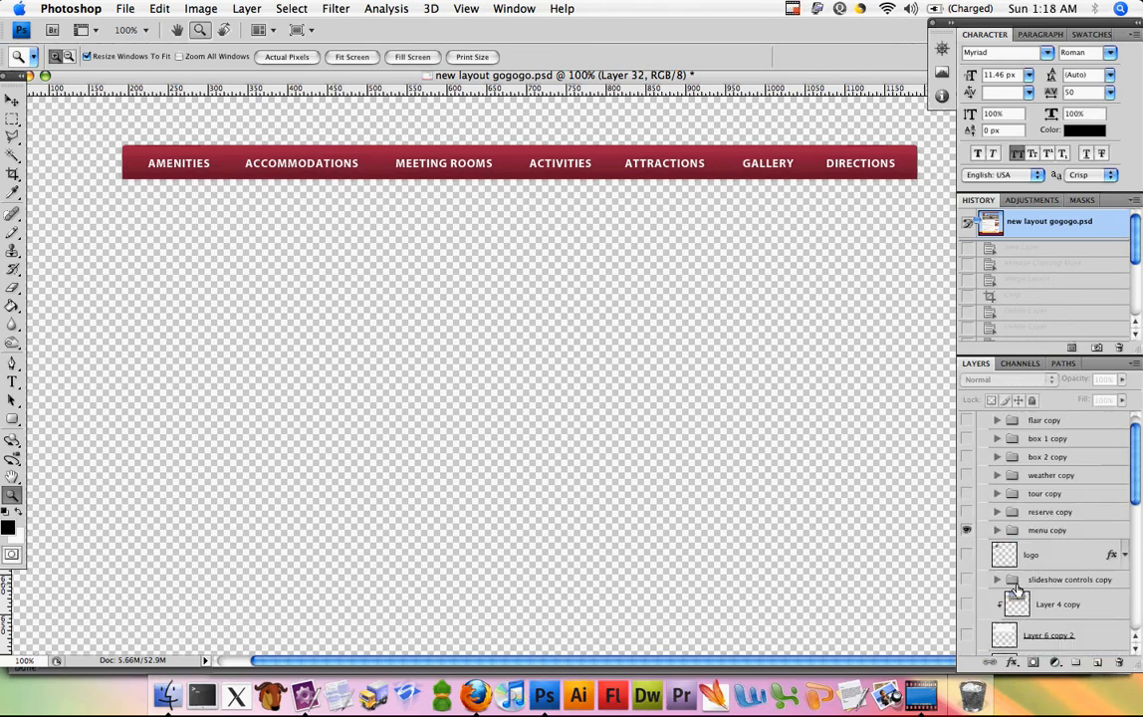
click(996, 418)
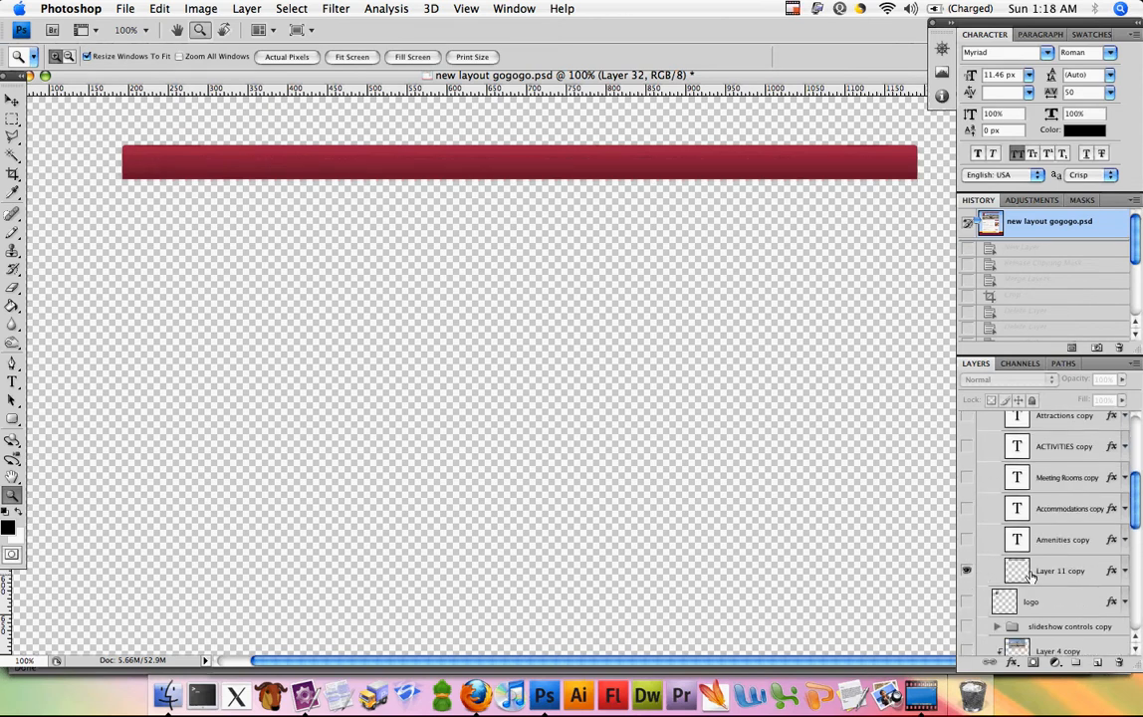
click(1059, 569)
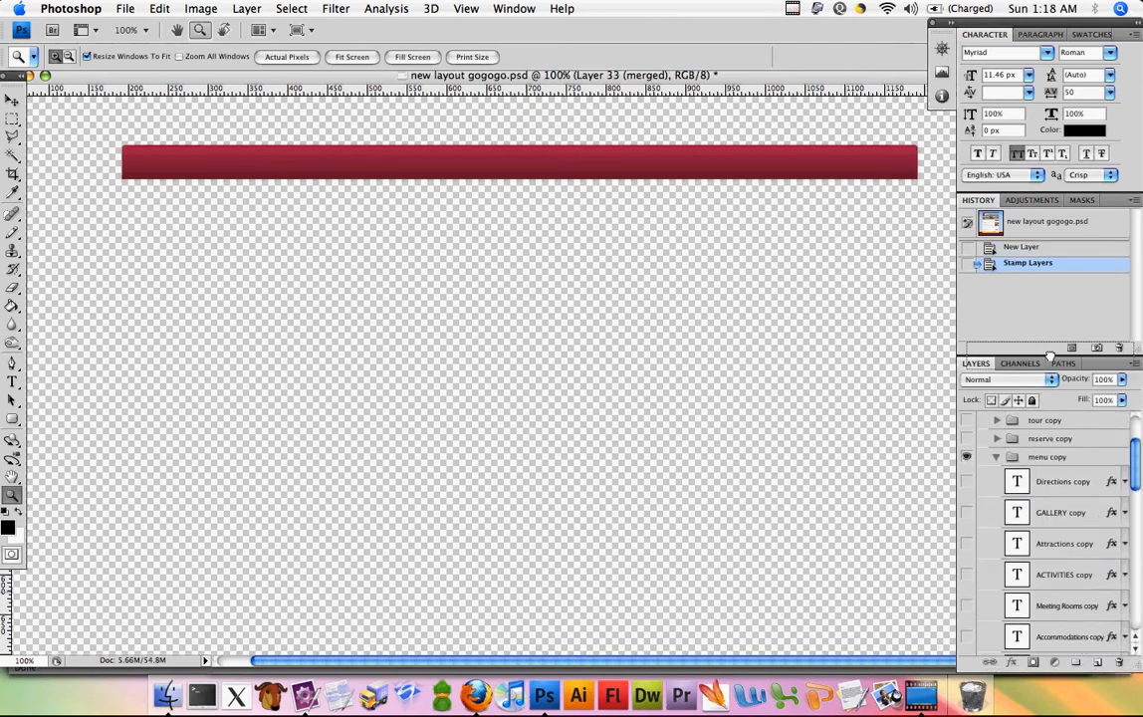
Step: Delete the remaining layer groups and crop the canvas tightly around the red bar
scroll(up, 3)
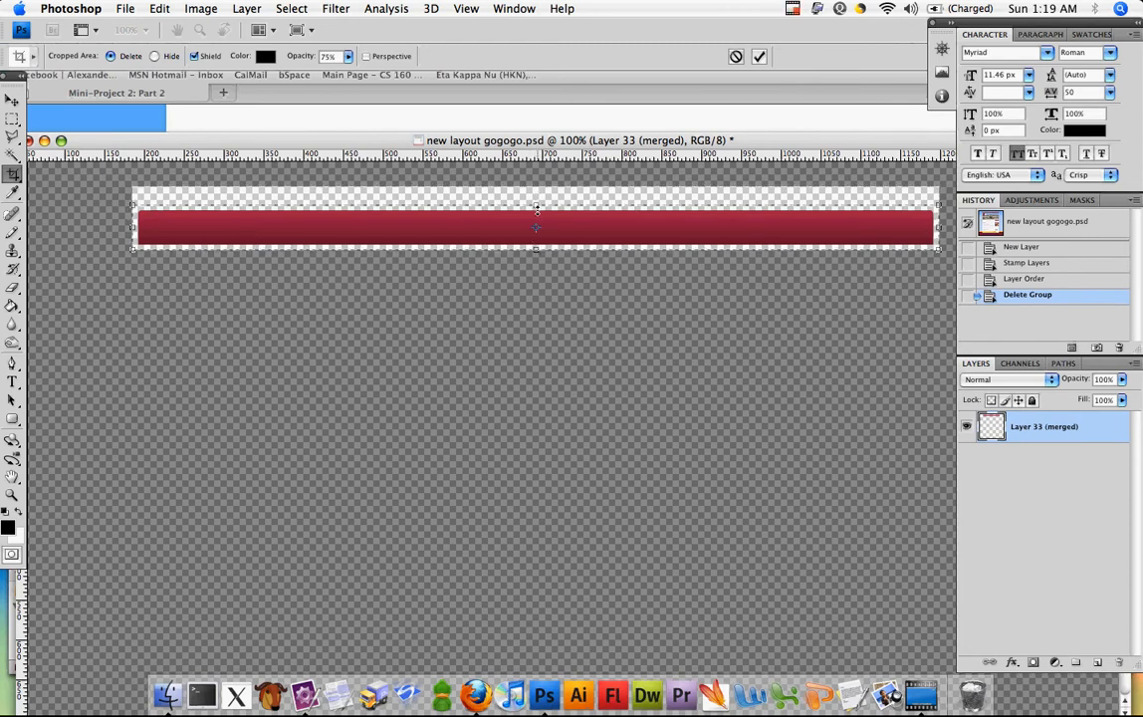
click(759, 56)
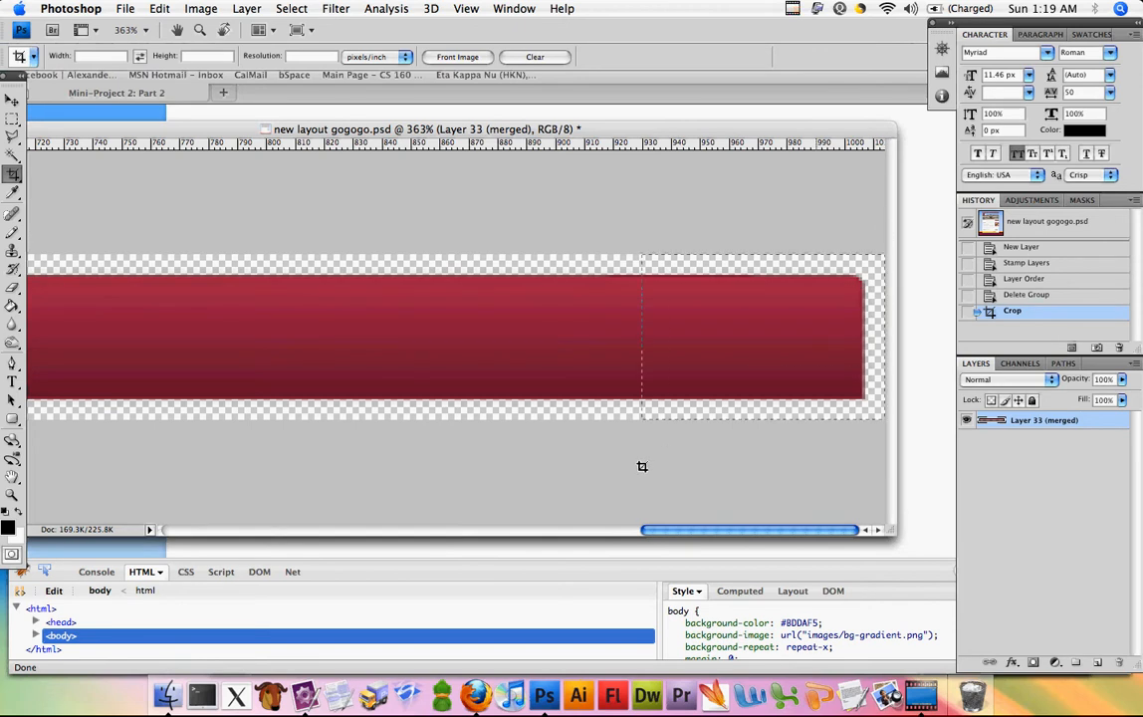
Step: Tighten the crop on the bar image, then move over to style.css in TextMate
scroll(left, 3)
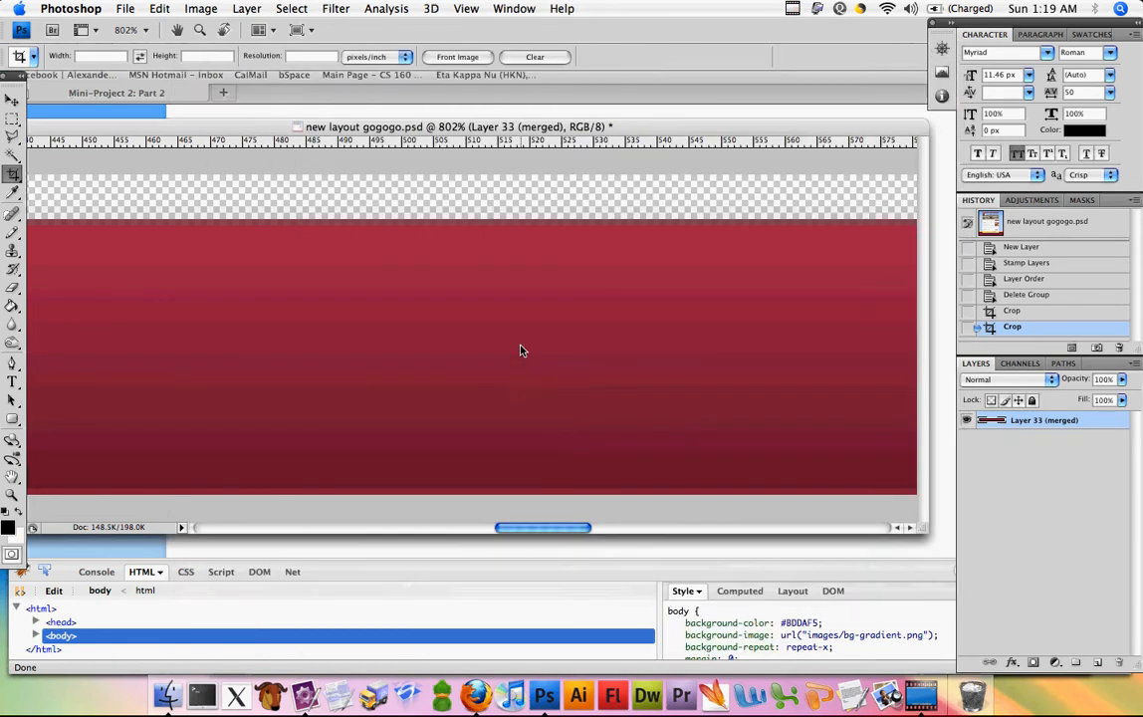
click(201, 695)
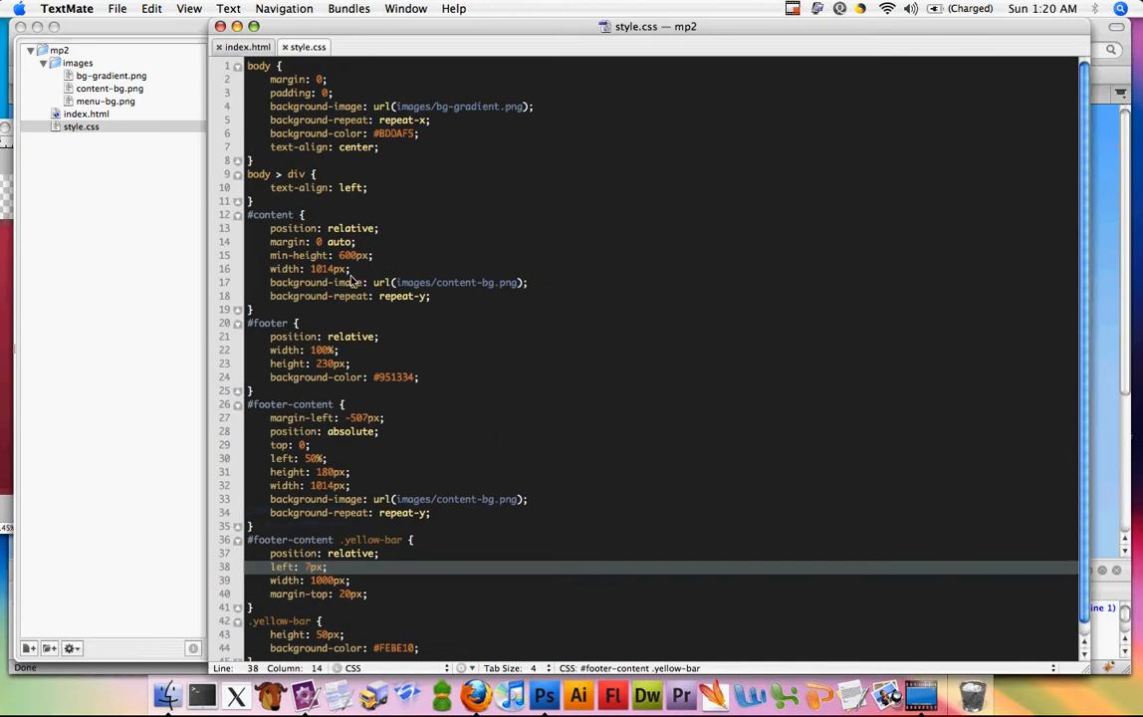
Step: Insert an empty <div id="menu"></div> after <body> in index.html and return to style.css
click(243, 48)
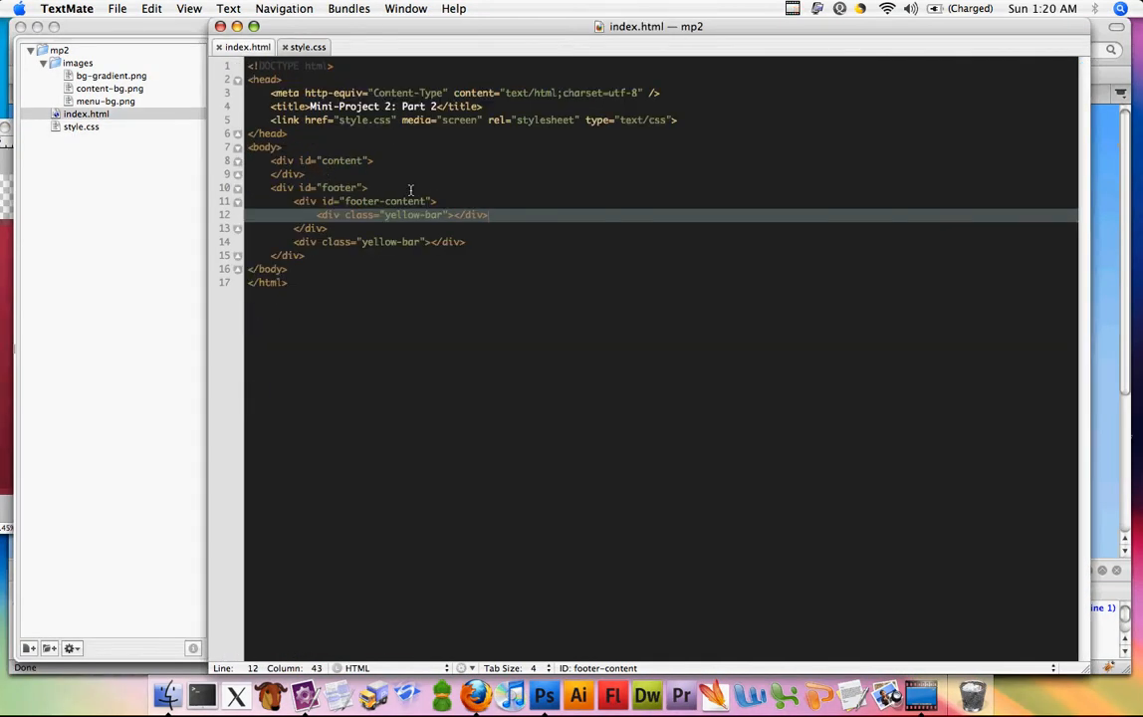
click(283, 148)
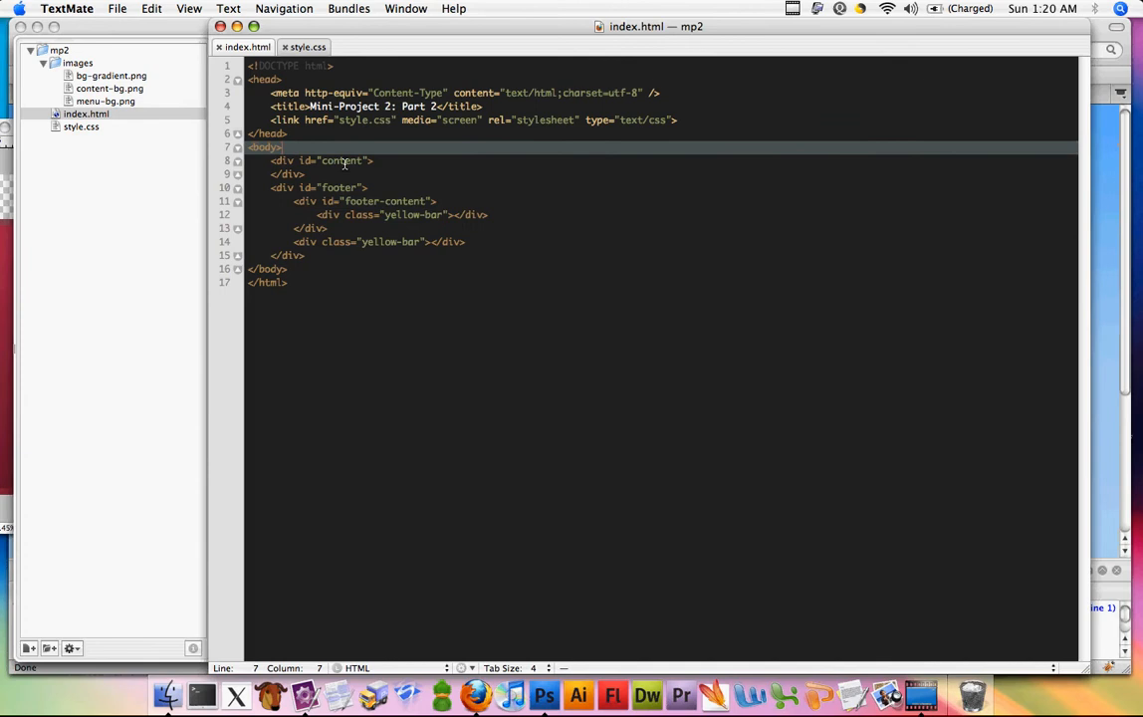
key(Return)
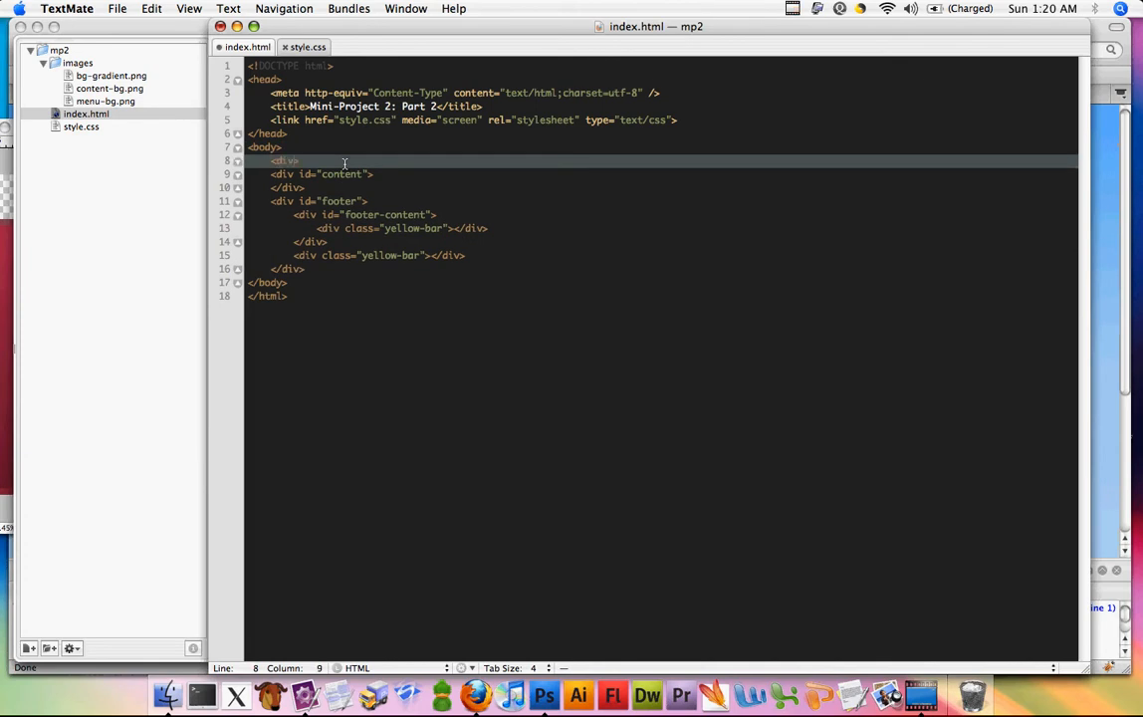
text(id="menu")
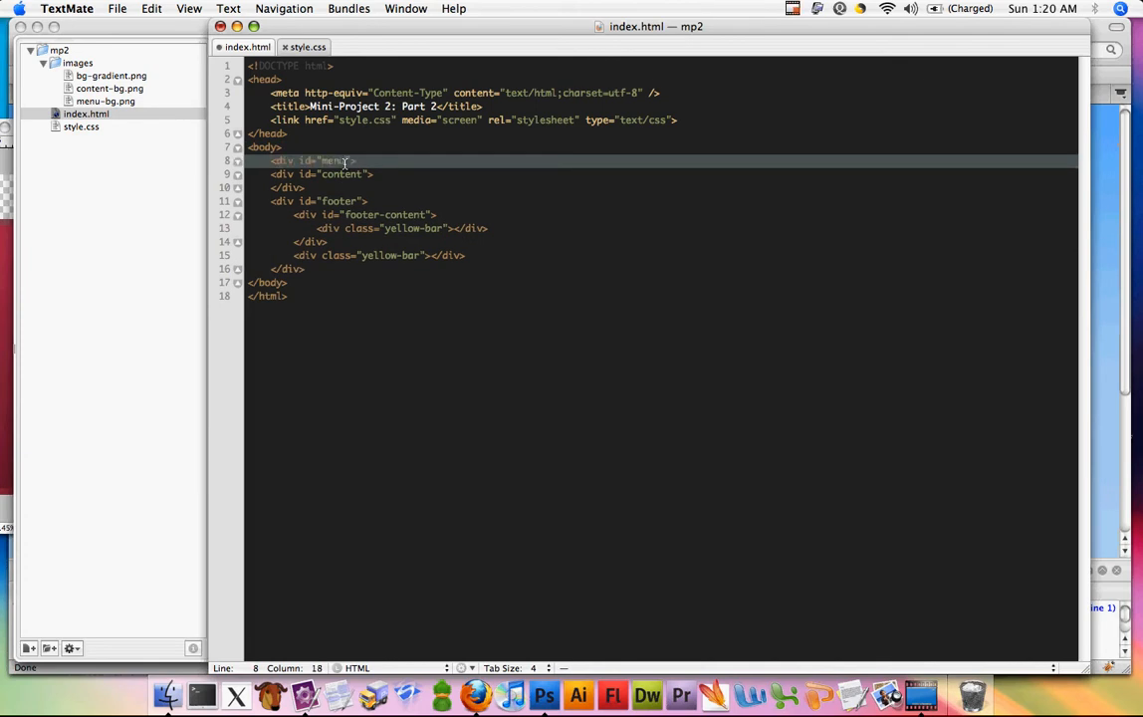
key(Return)
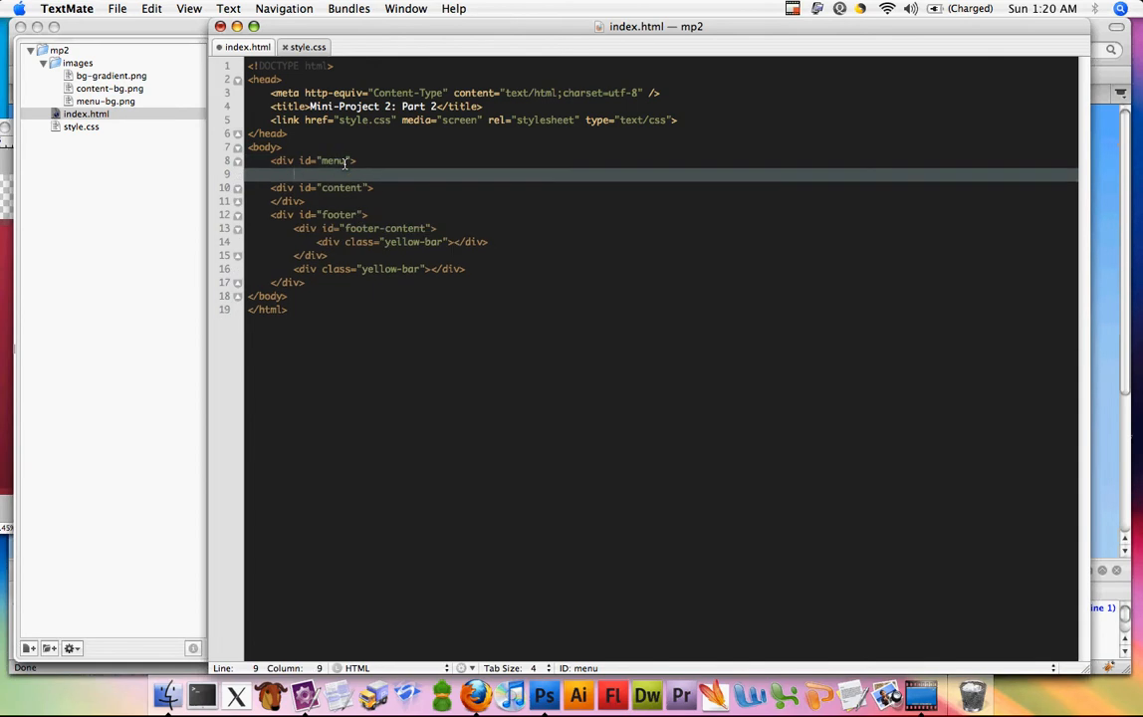
text(</div>)
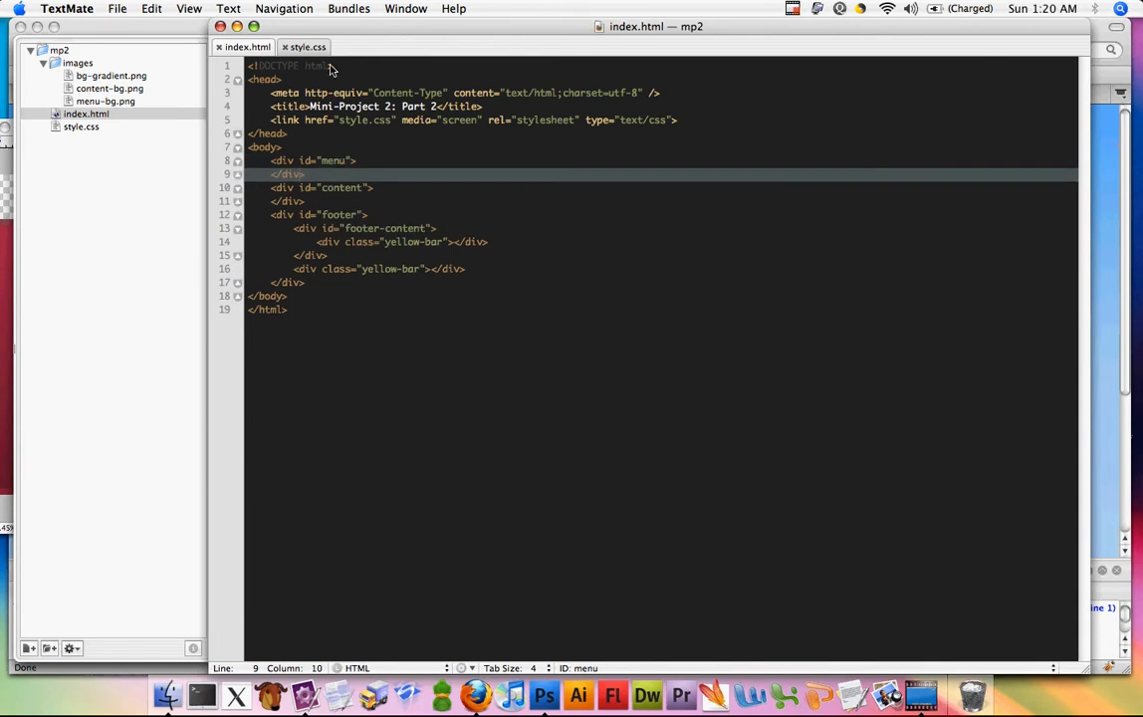
click(307, 48)
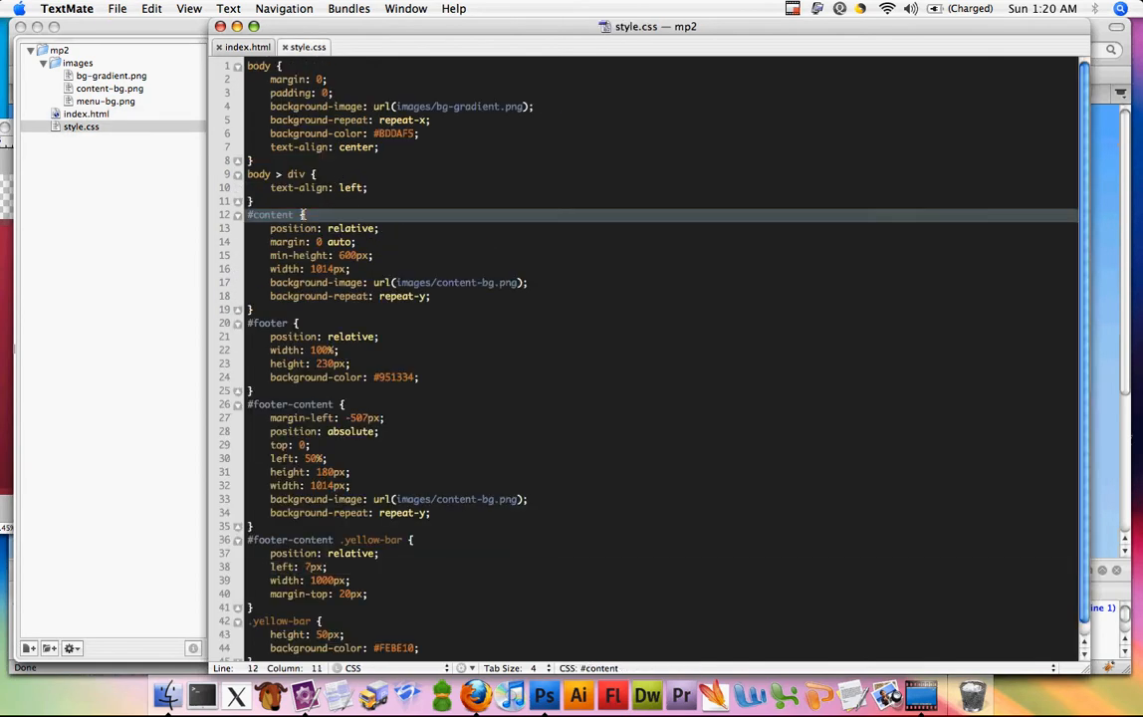
Step: Start a #menu rule above #content and give it position: relative
key(Return)
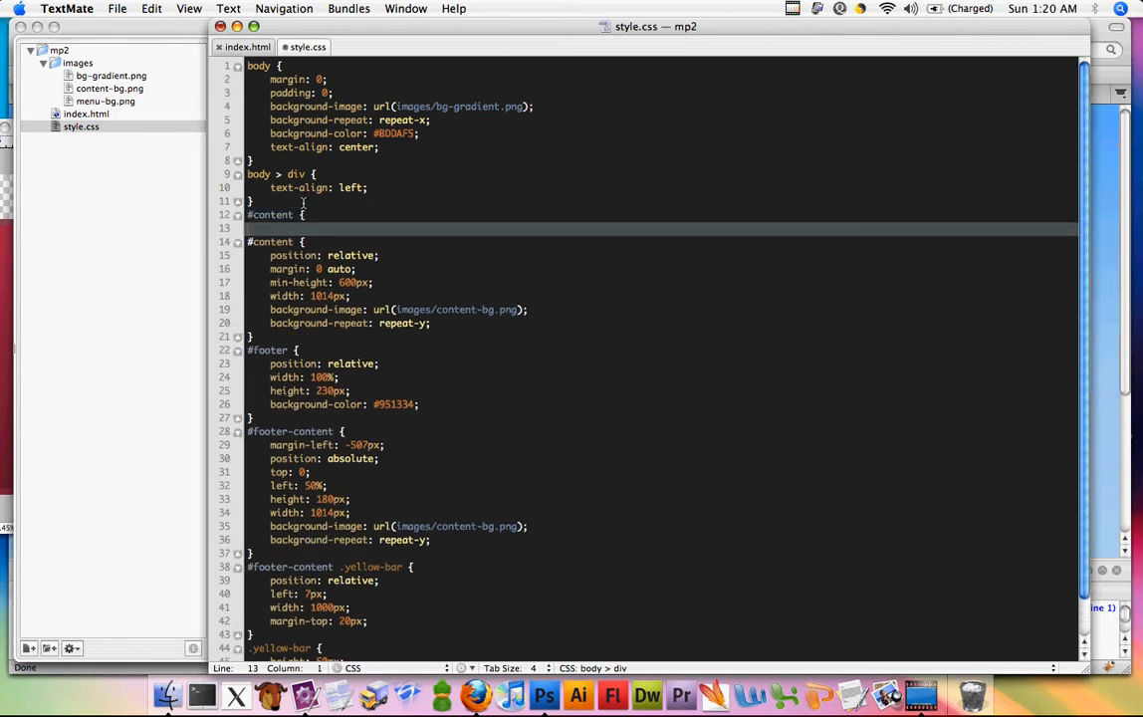
double_click(271, 215)
text(menu)
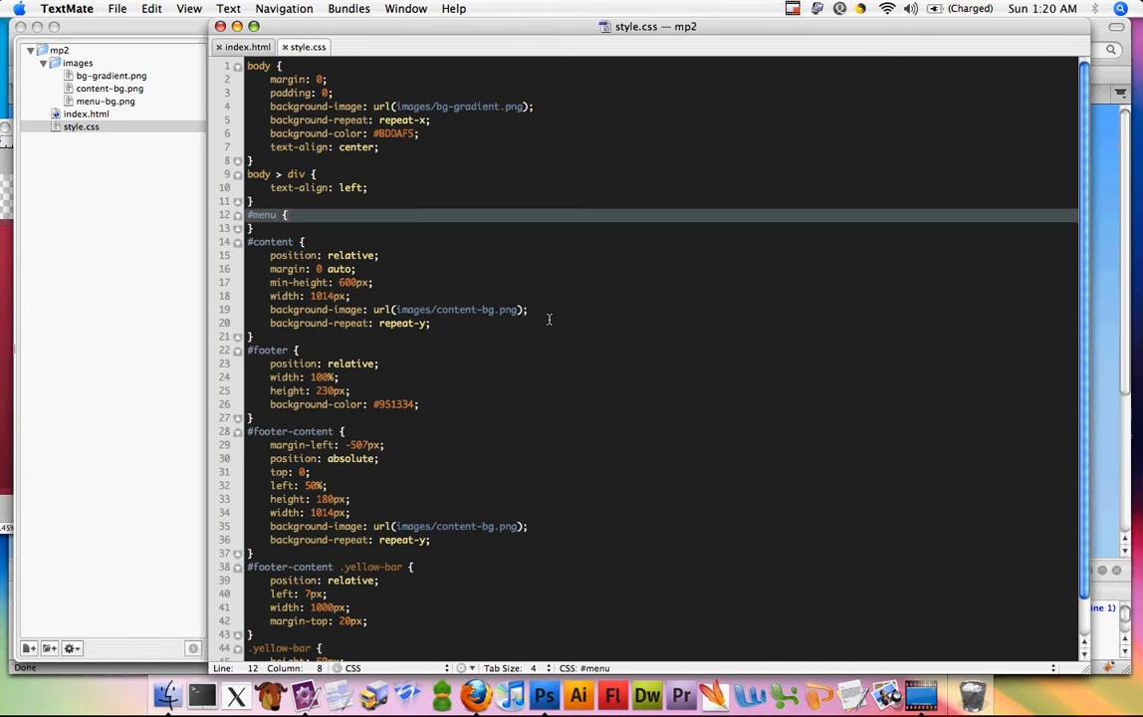
mouse_move(629, 316)
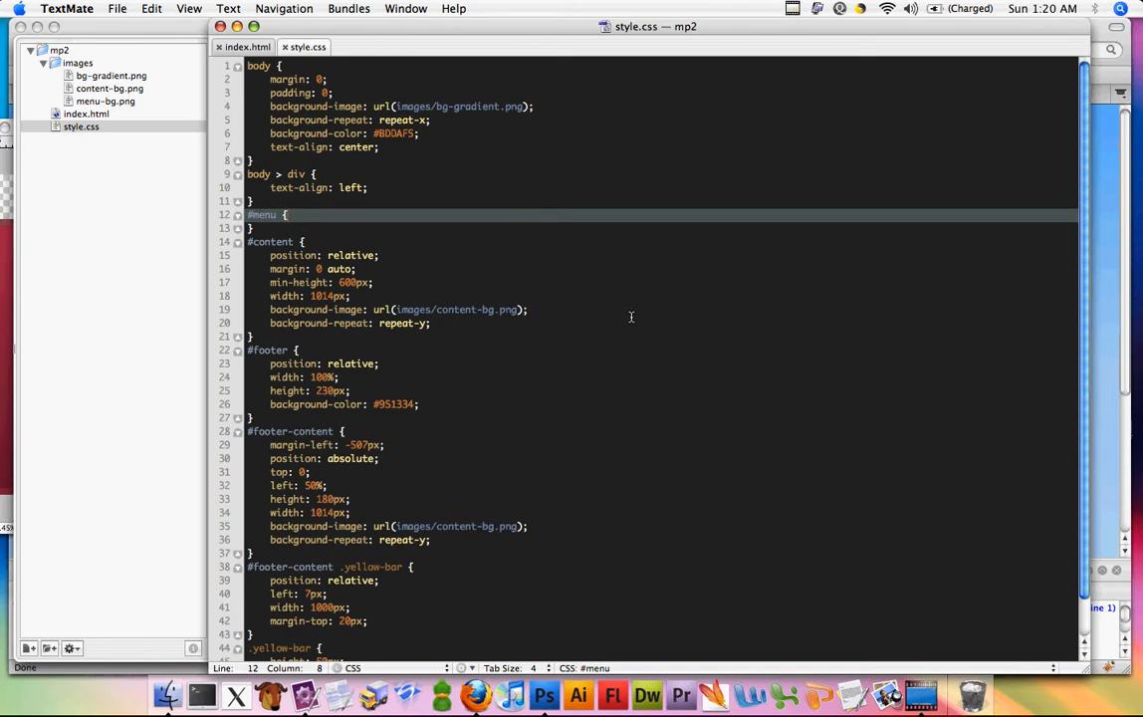
click(354, 309)
text(background-image: url(images/menu-bg.png);)
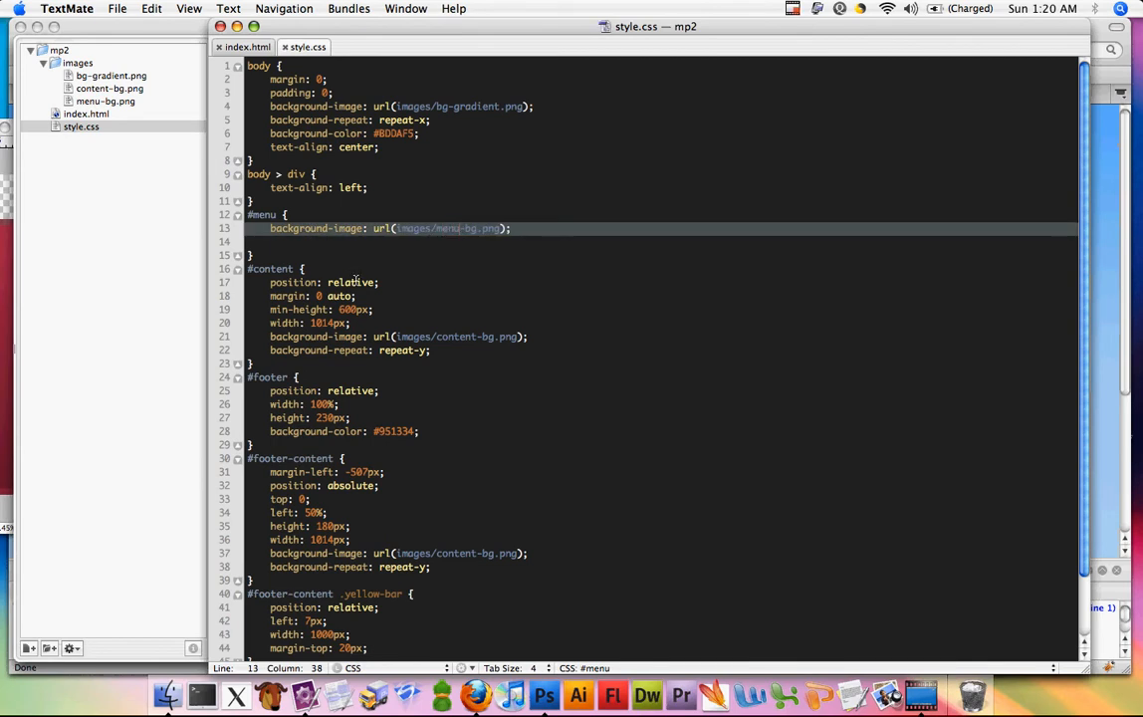
click(311, 215)
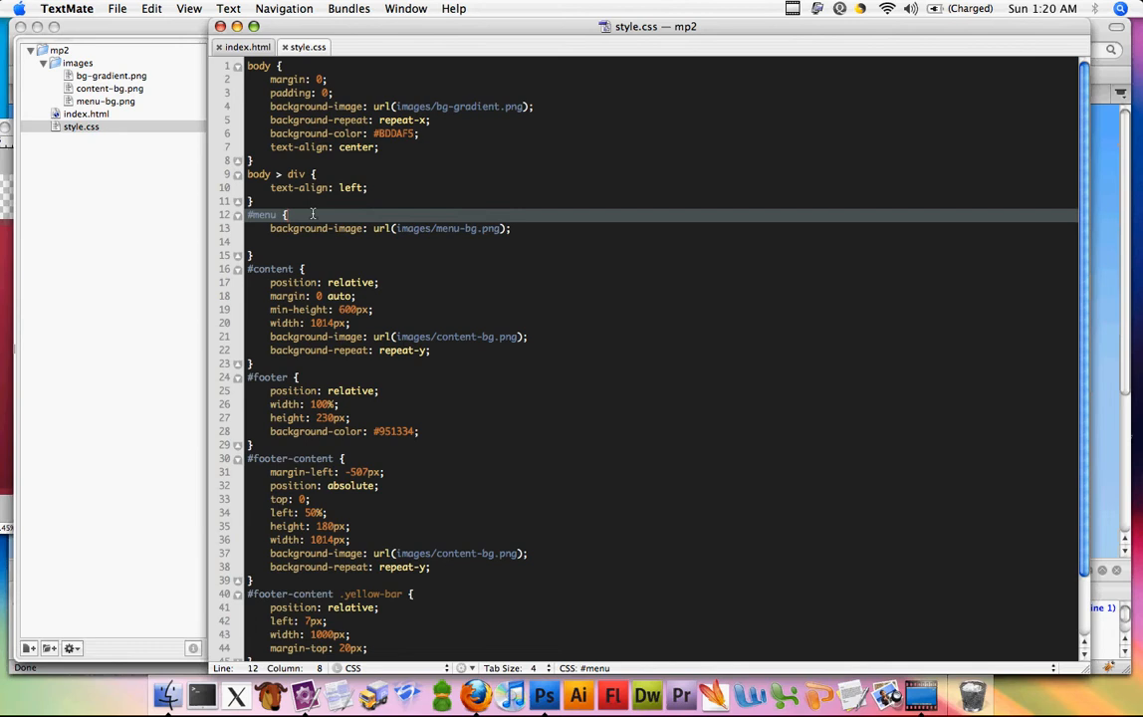
text(position: relative;)
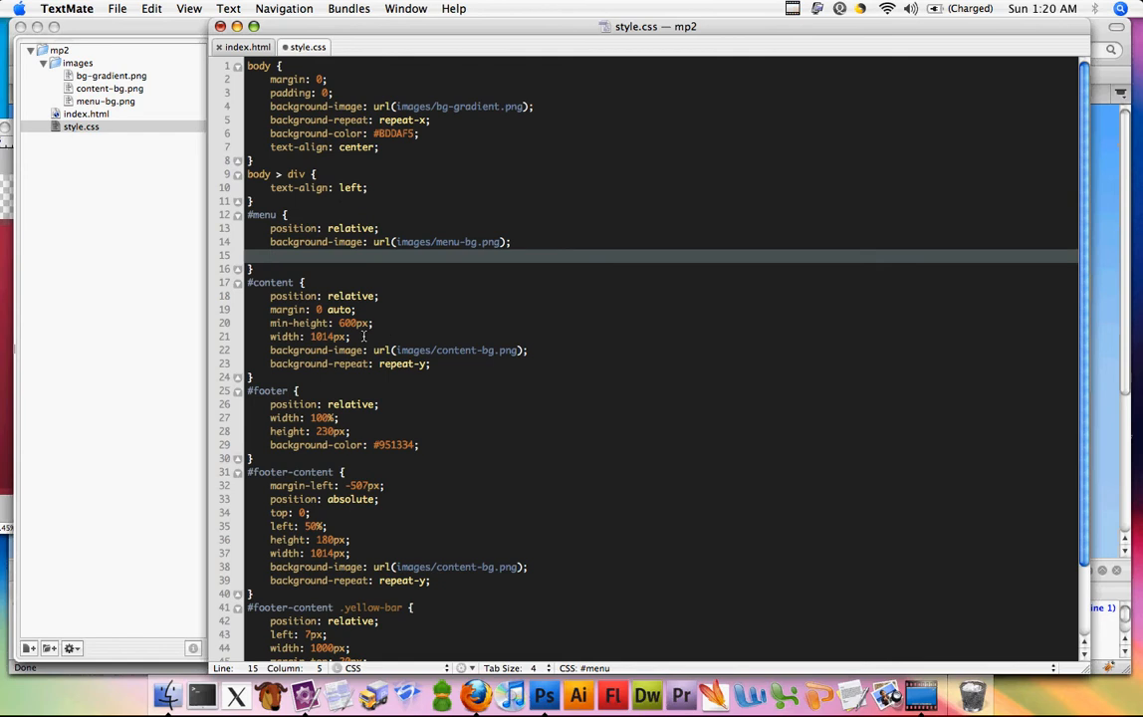
Step: Check the bar size in the Photoshop mockup and set the #menu height to 50px
click(543, 693)
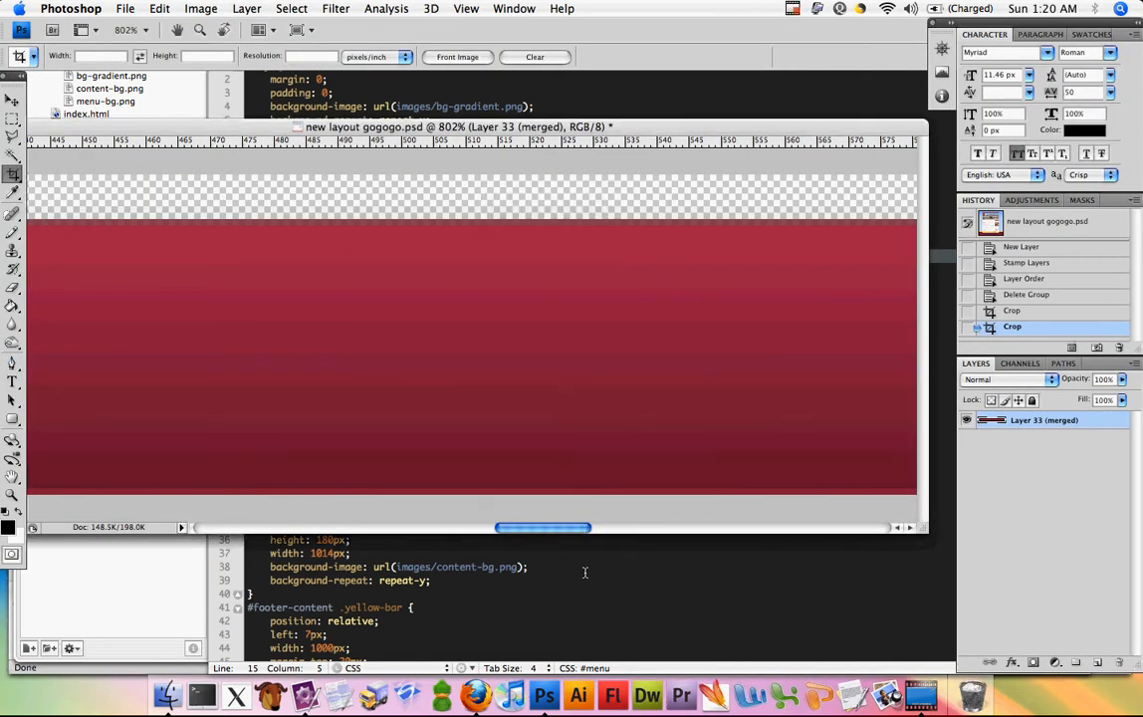
click(201, 692)
text(h)
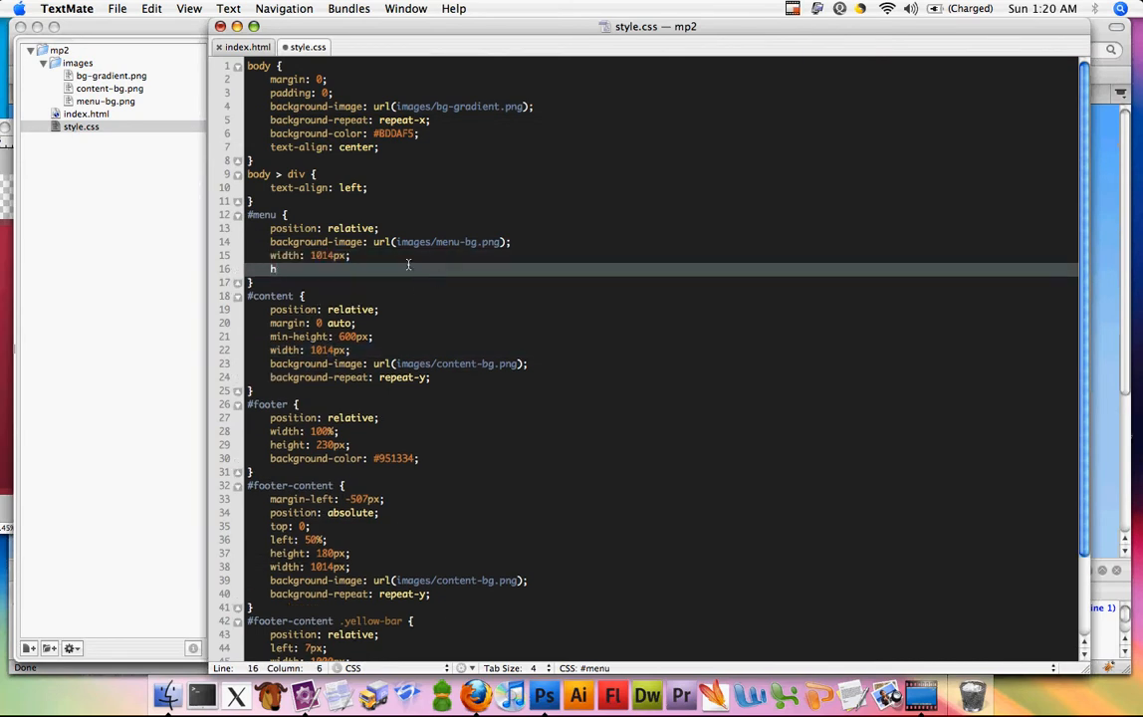
text(eight: ;)
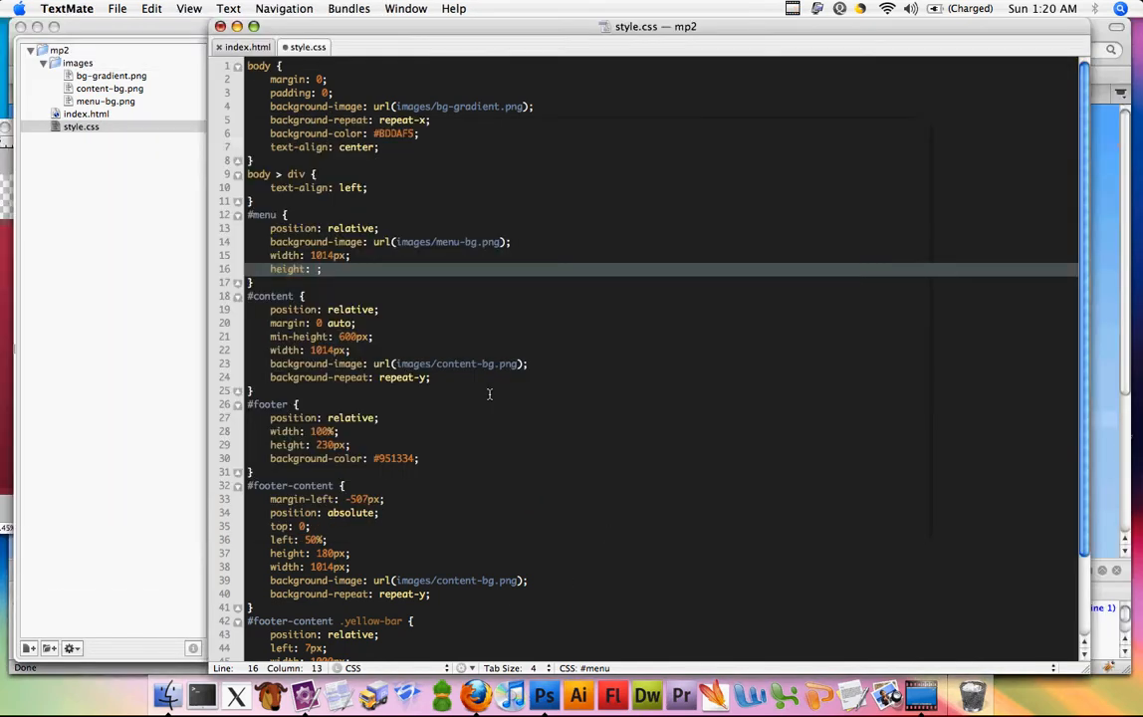
text(50px)
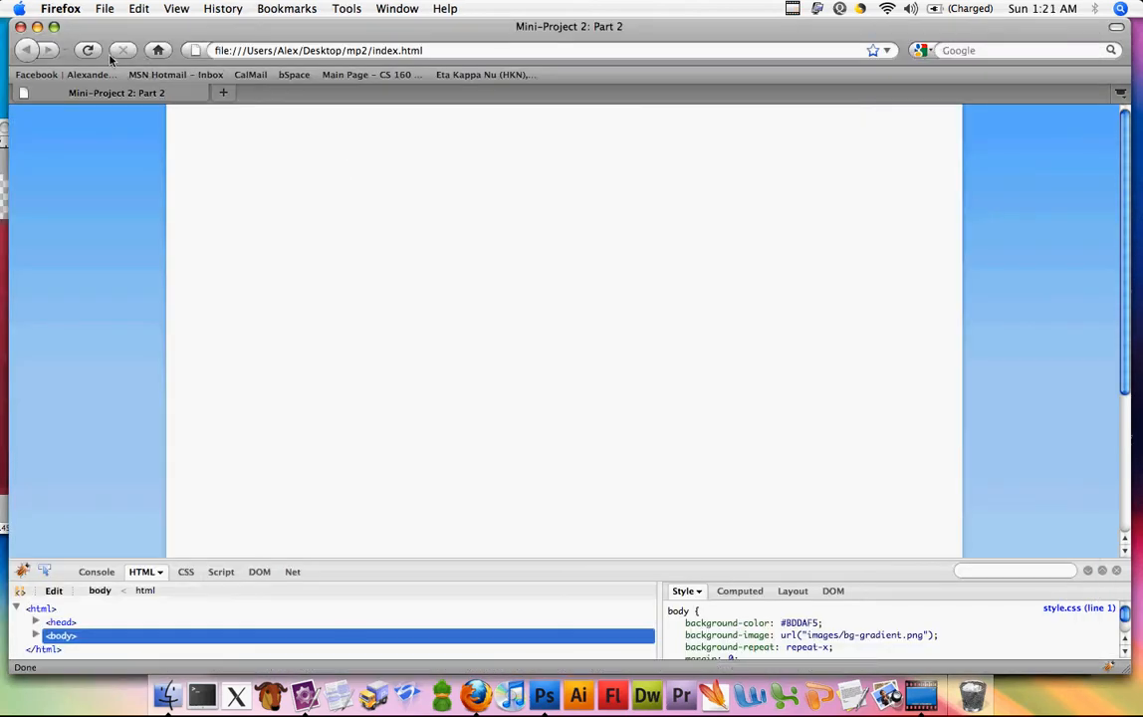
Step: Reload index.html in Firefox to see the red menu bar at the top
click(88, 50)
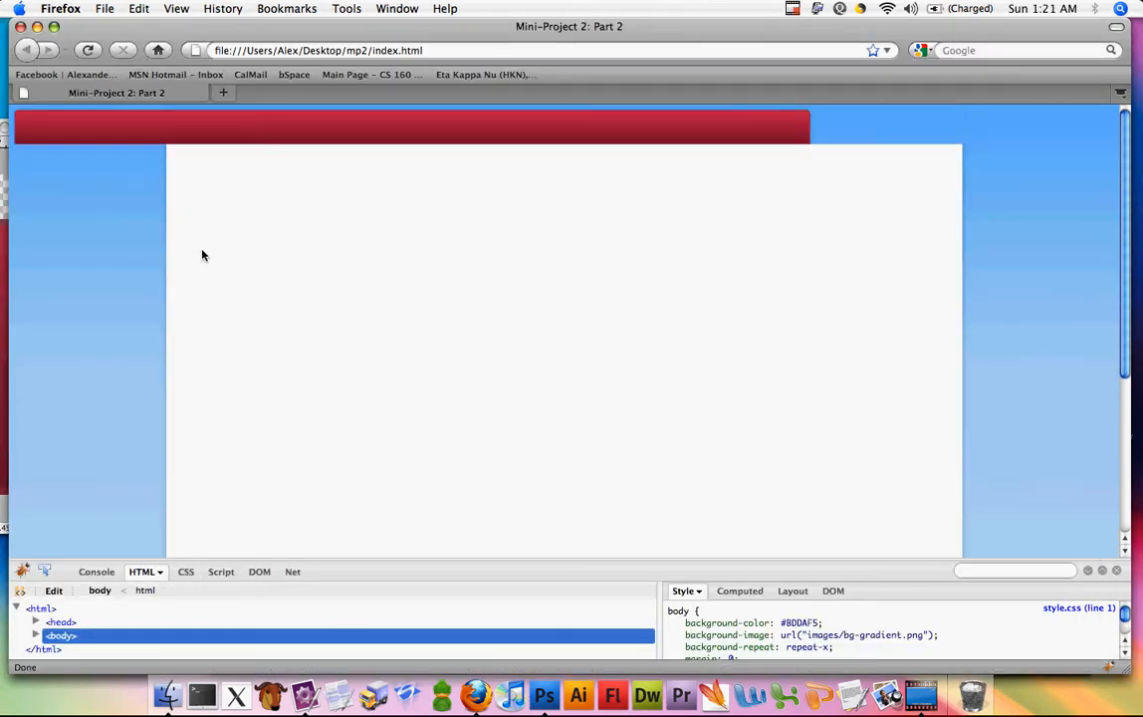
mouse_move(601, 213)
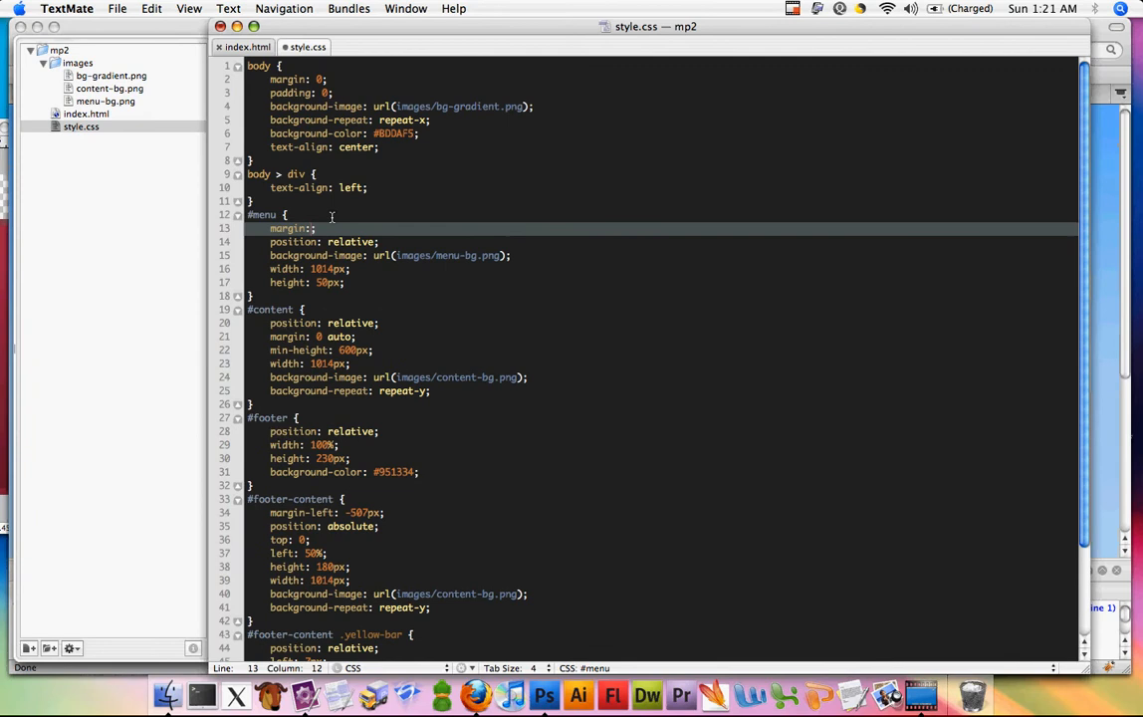
Step: Set the #menu margin to 150px auto 0 auto so the bar sits lower and centred
text(0 auto)
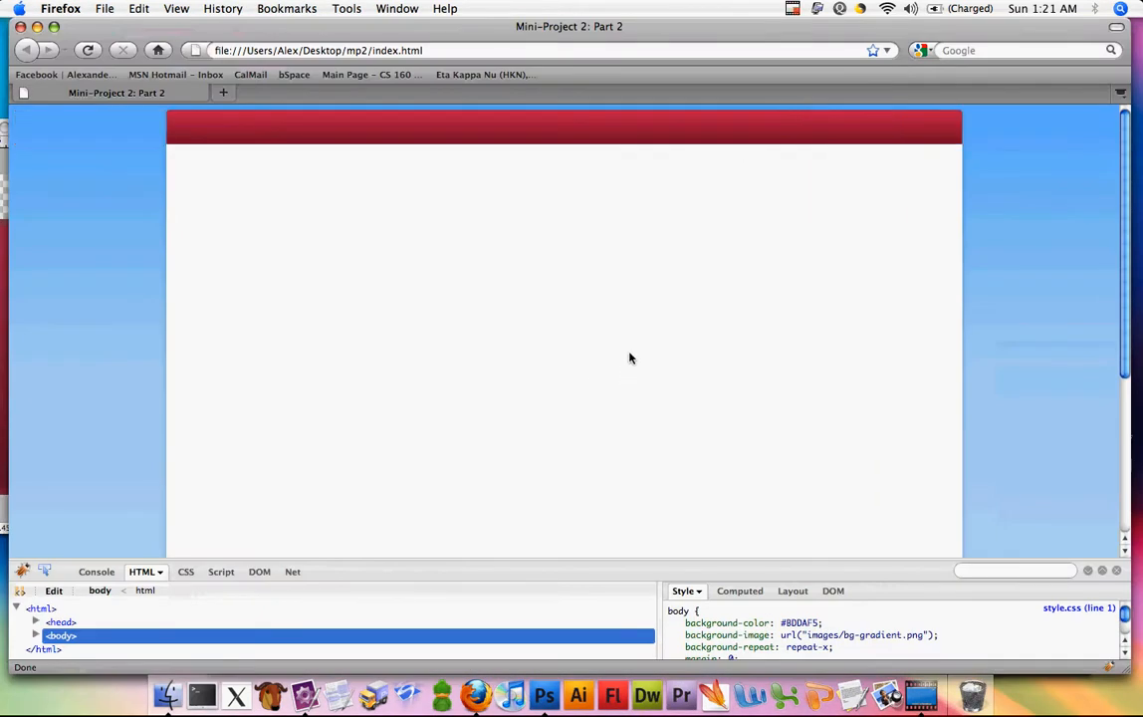
mouse_move(311, 90)
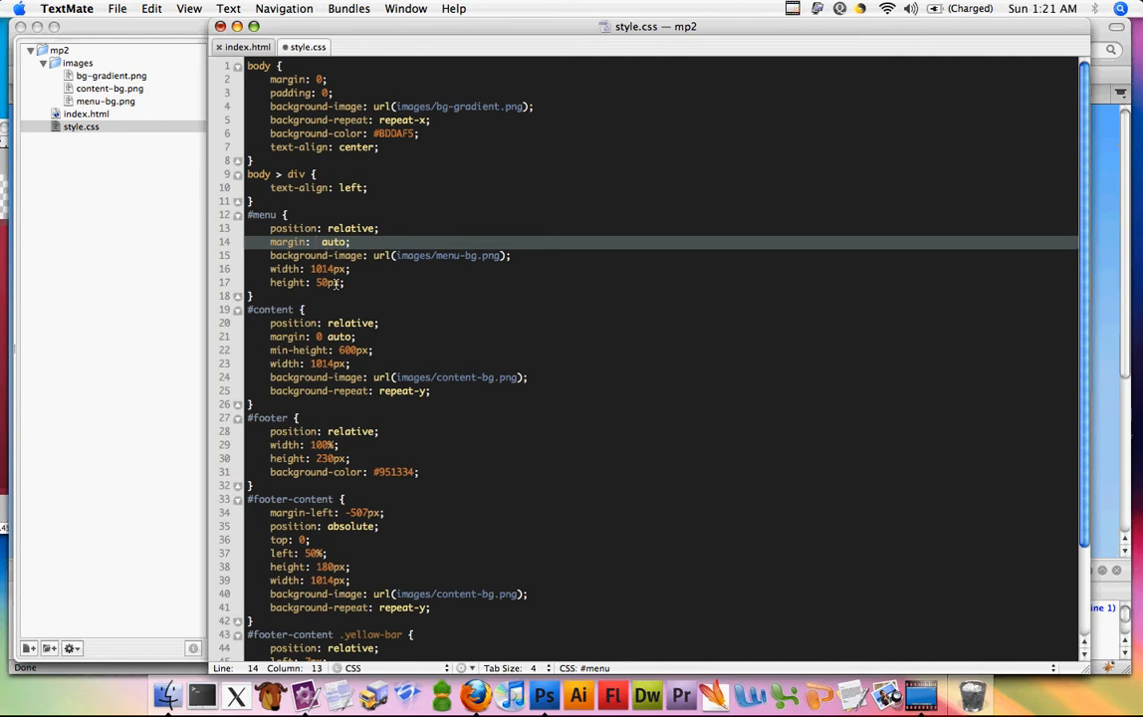
text(150px)
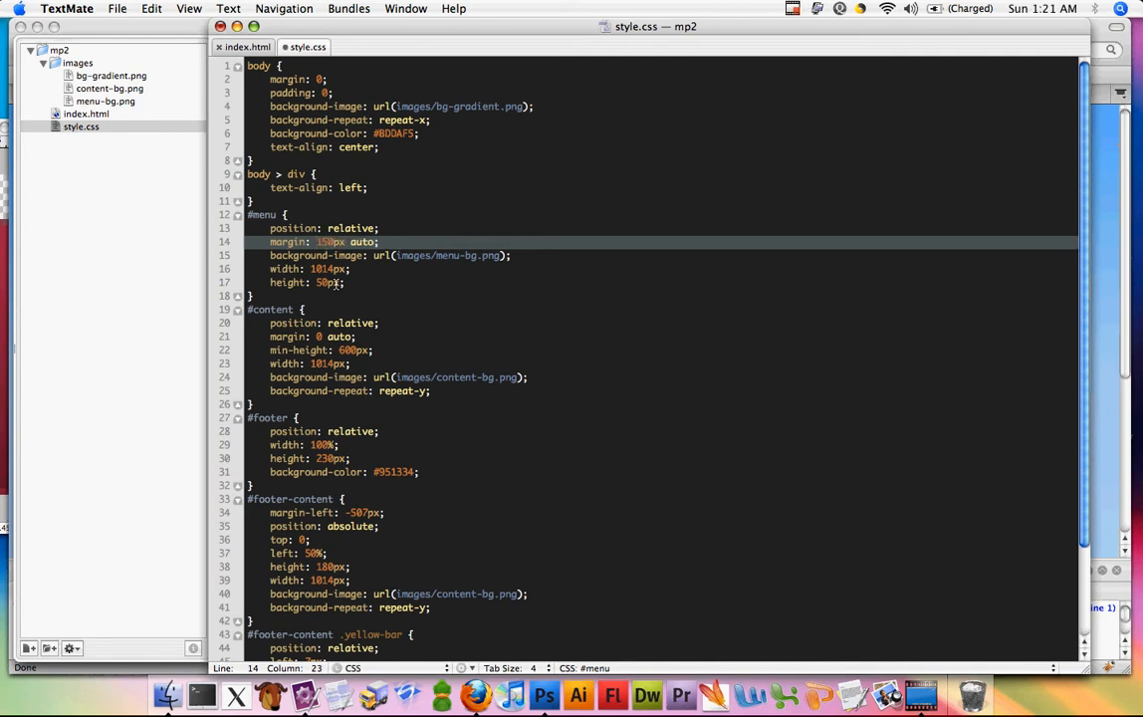
text(0 auto)
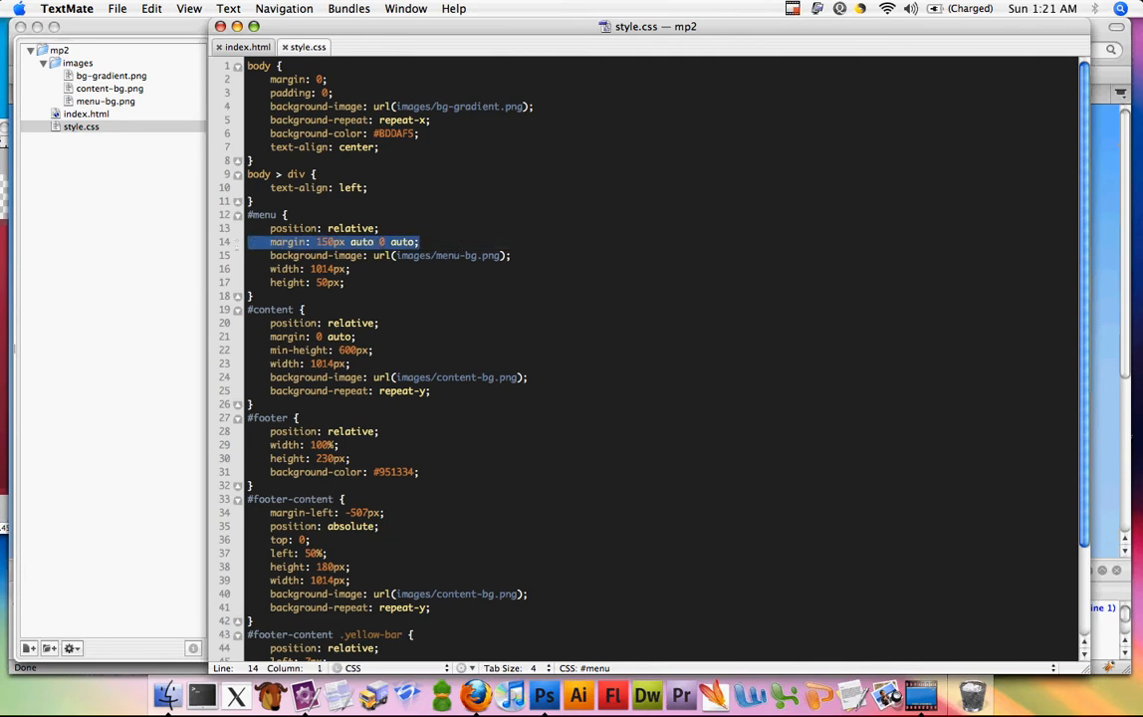
click(329, 283)
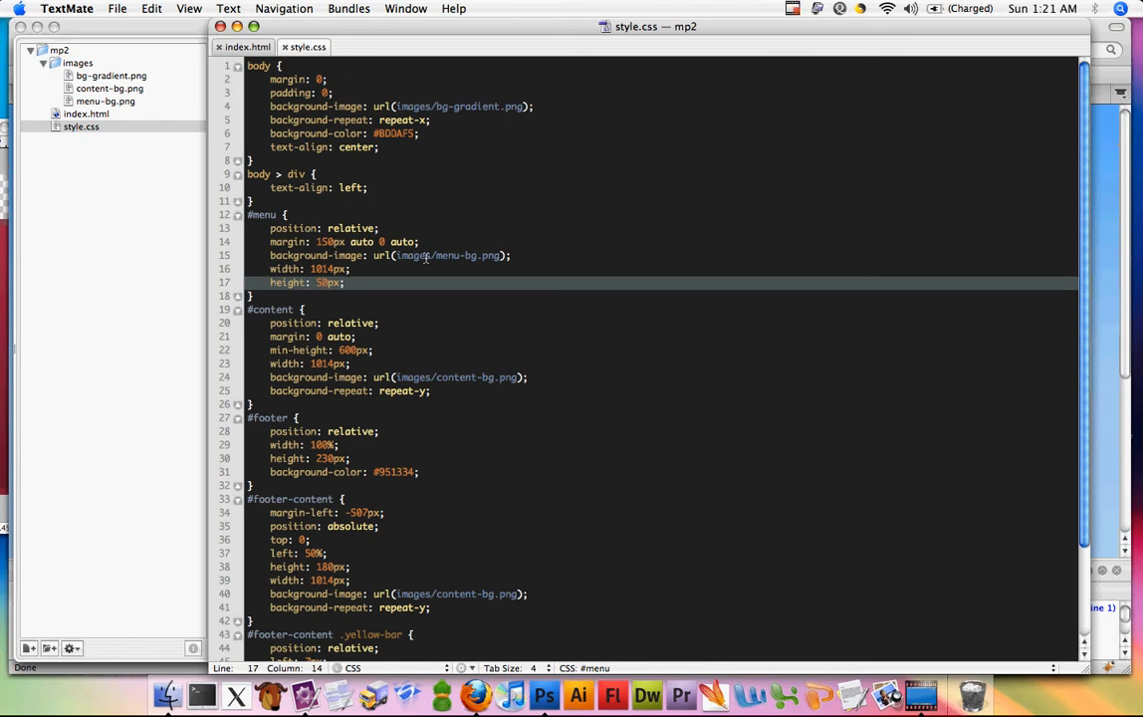
click(335, 242)
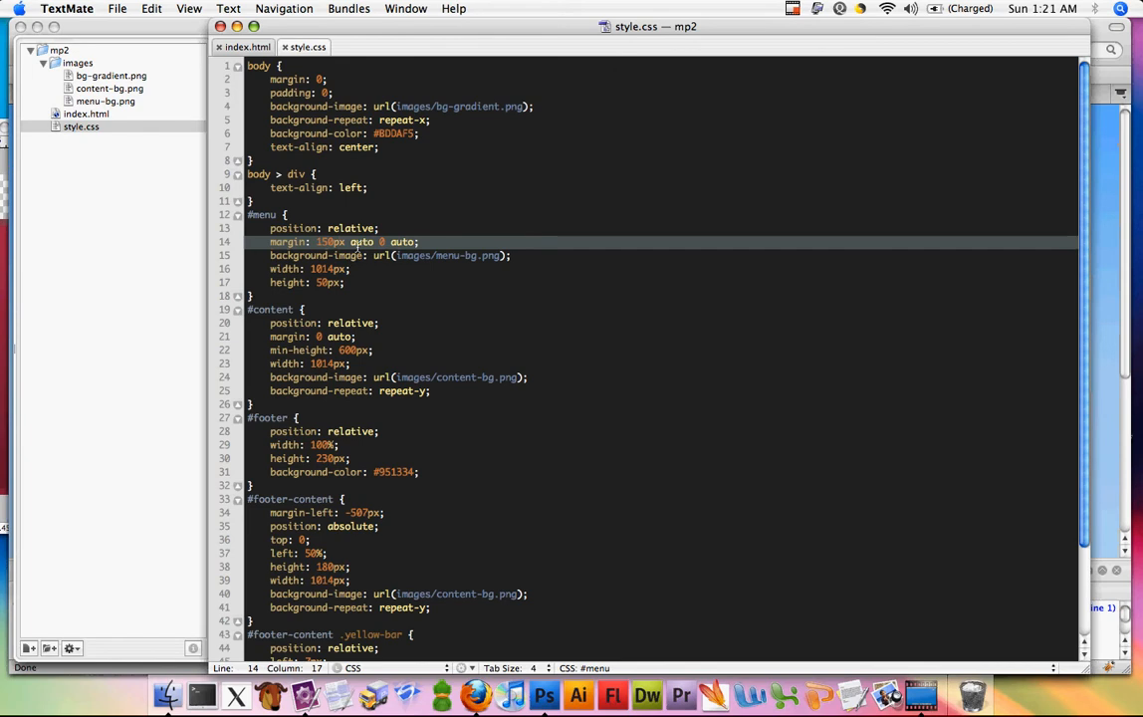
click(474, 693)
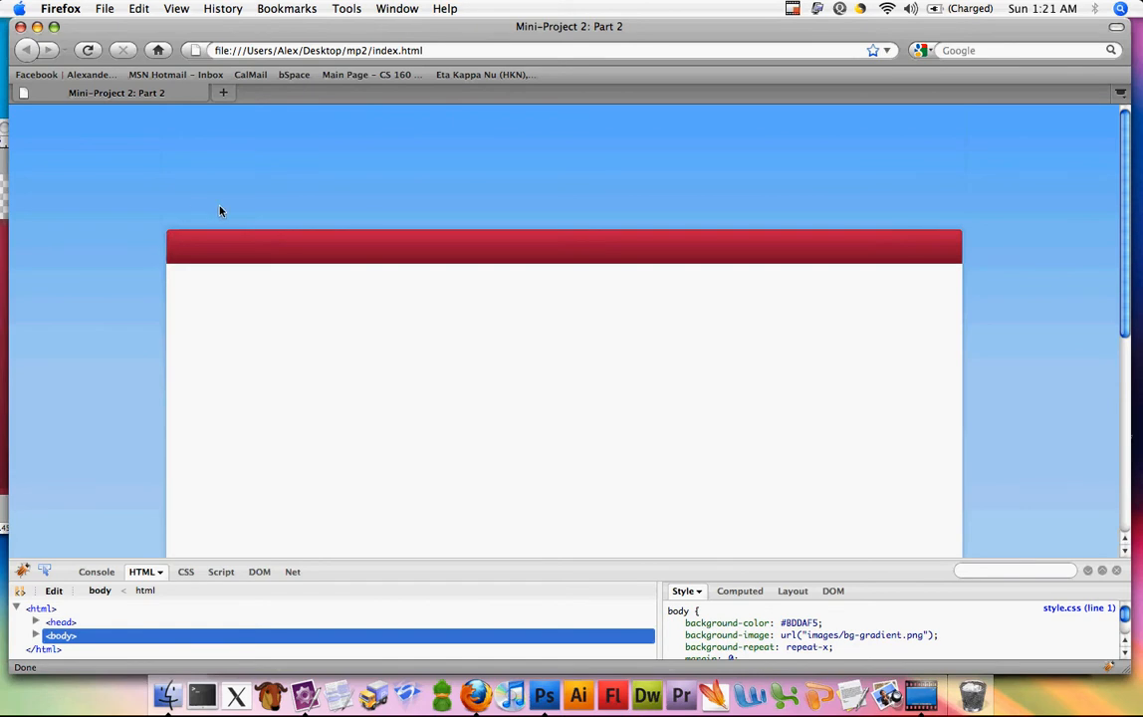
mouse_move(257, 161)
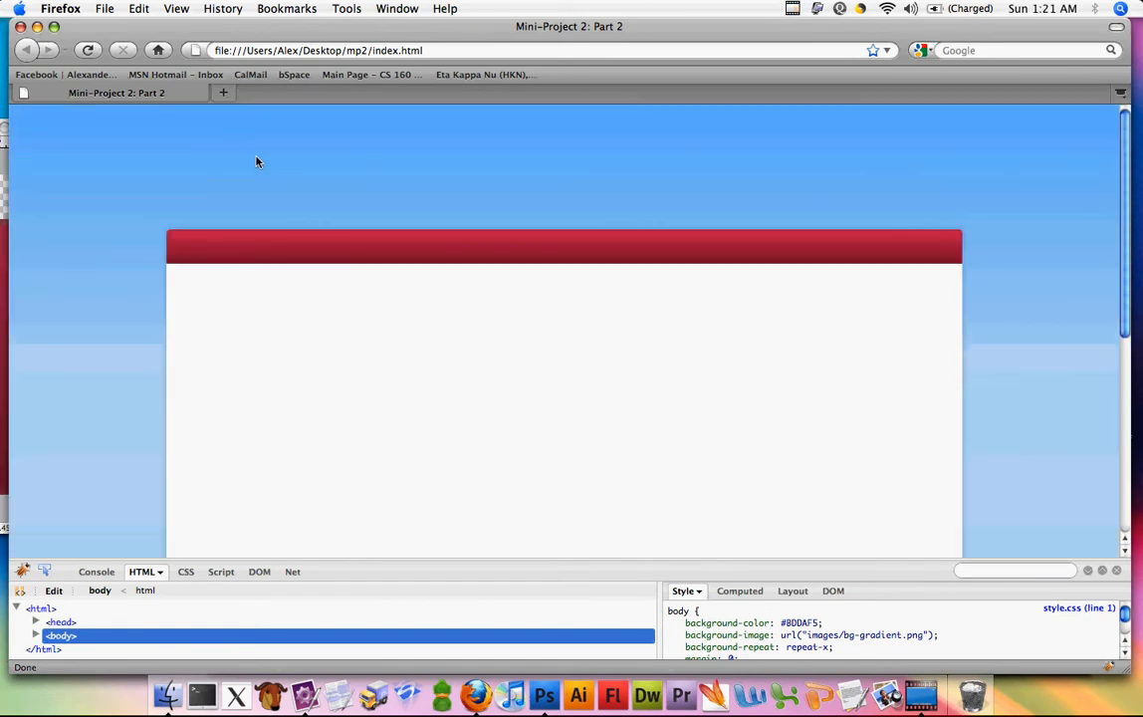
mouse_move(428, 588)
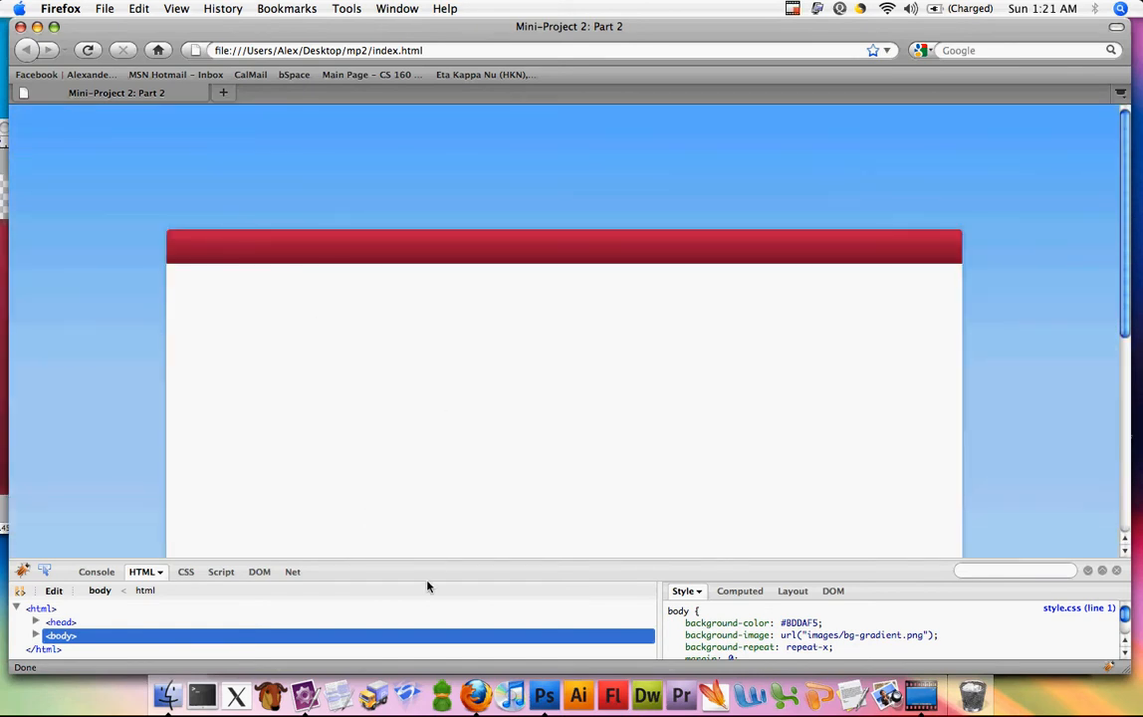
Step: Switch windows to compare the spaced-down menu bar against the mockup
click(167, 693)
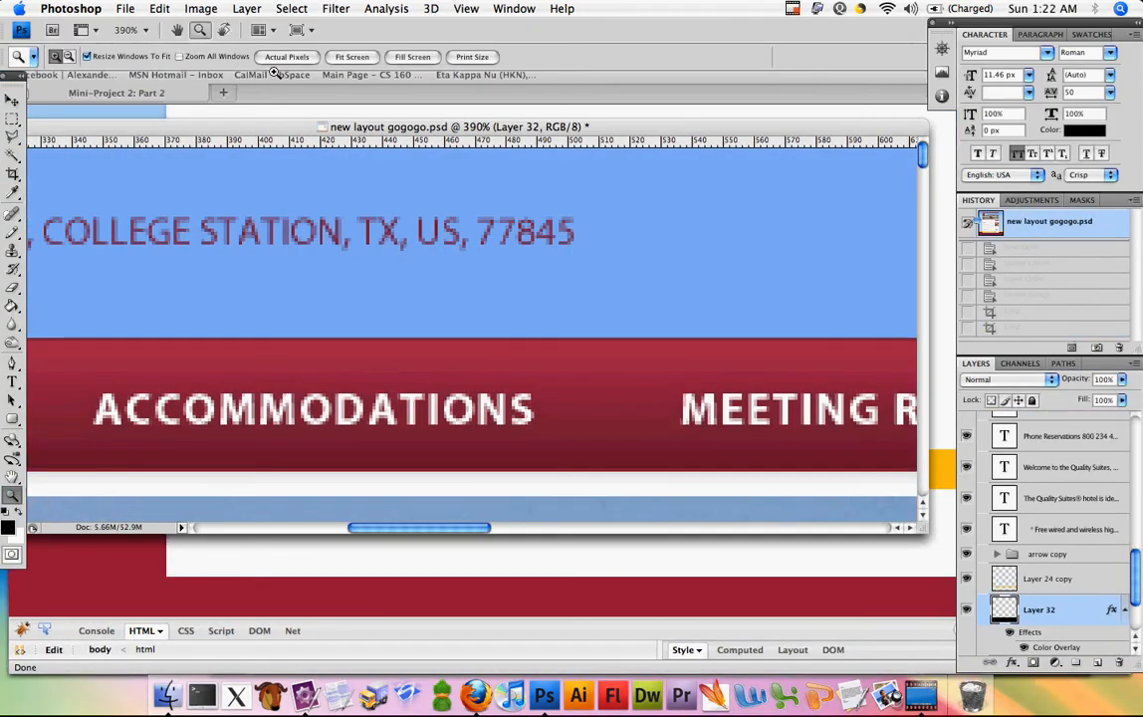
Step: Zoom out from 390% so the whole hotel page mockup fits in the Photoshop window
click(353, 56)
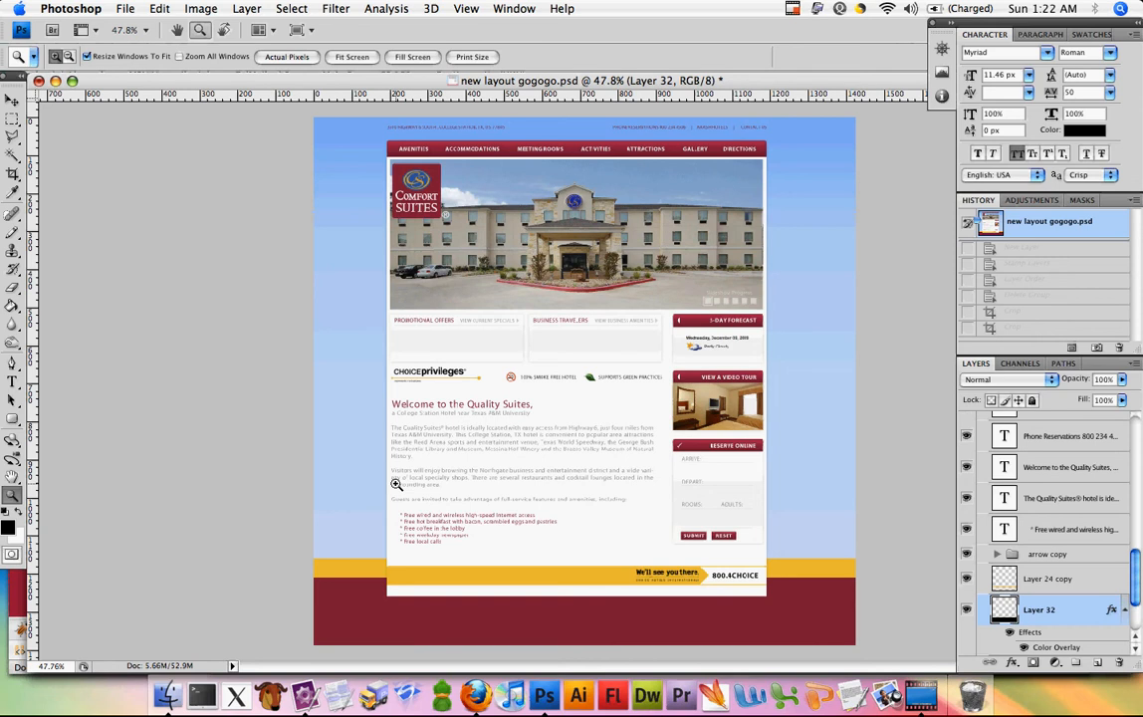
mouse_move(410, 594)
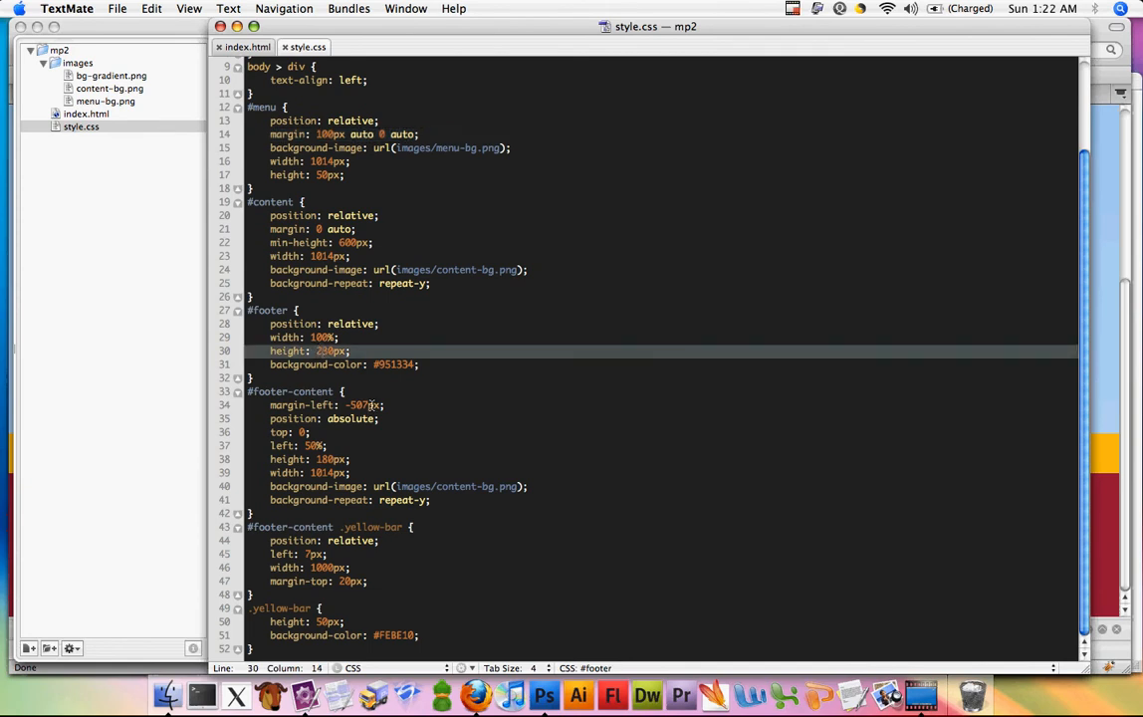
Step: Replace the #footer height value in style.css with 130px
text(130px)
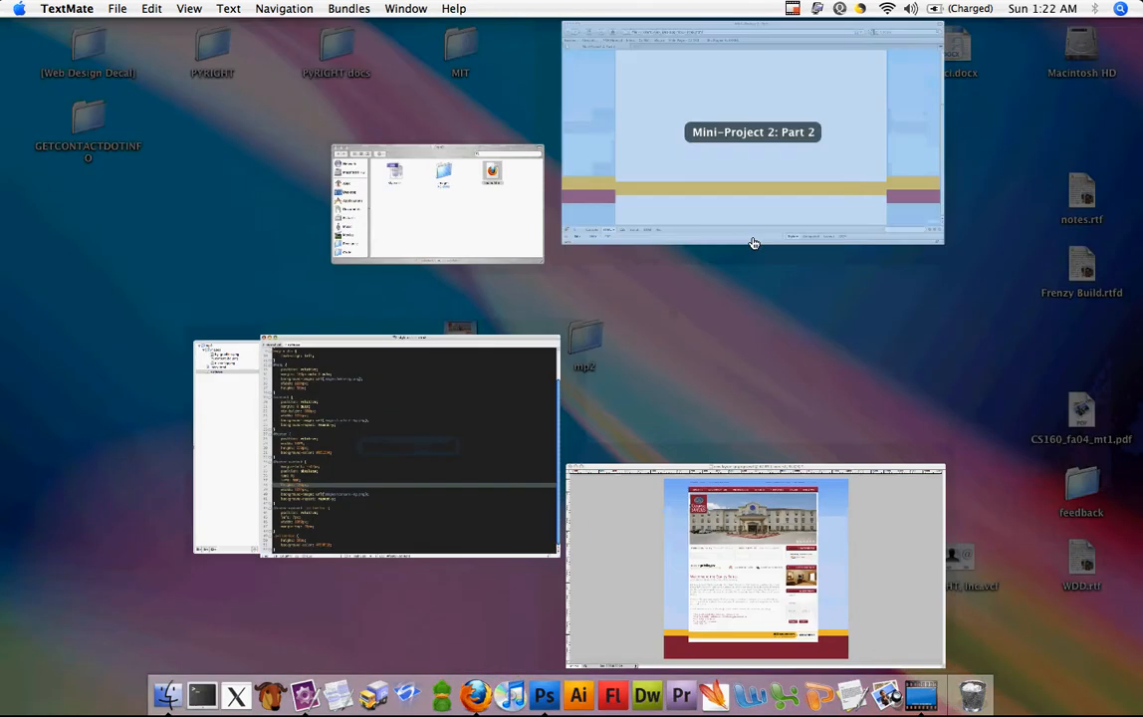
Step: Bring Firefox forward and reload so the red menu bar sits near the top
click(752, 136)
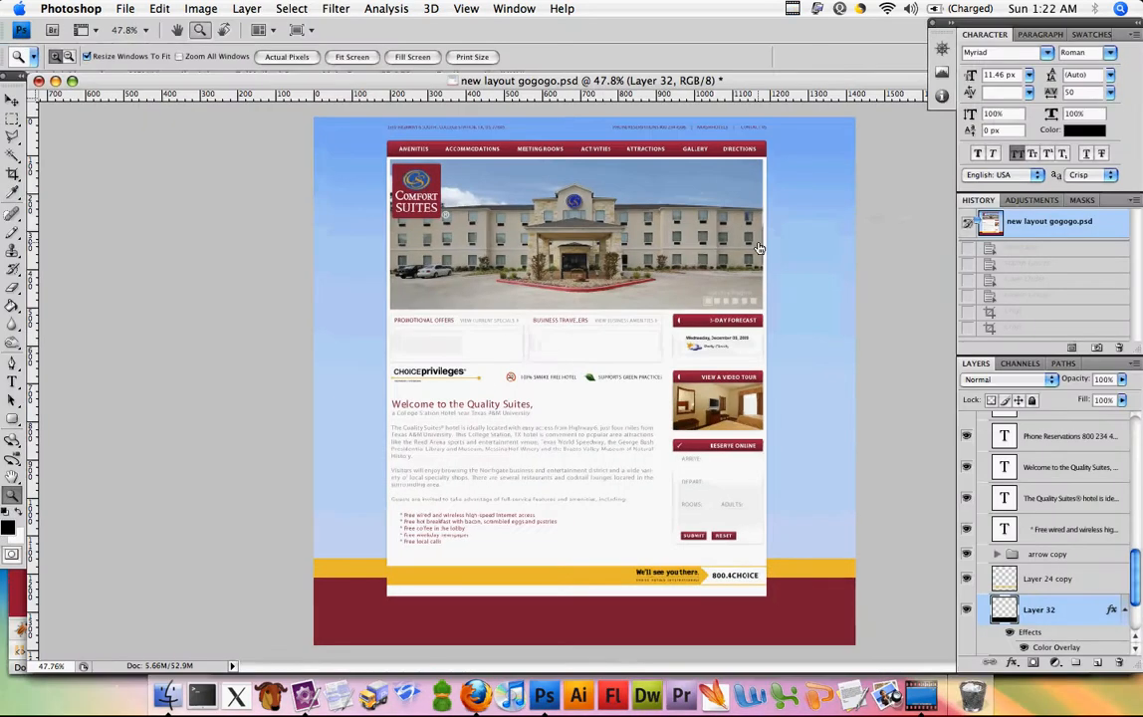
click(475, 695)
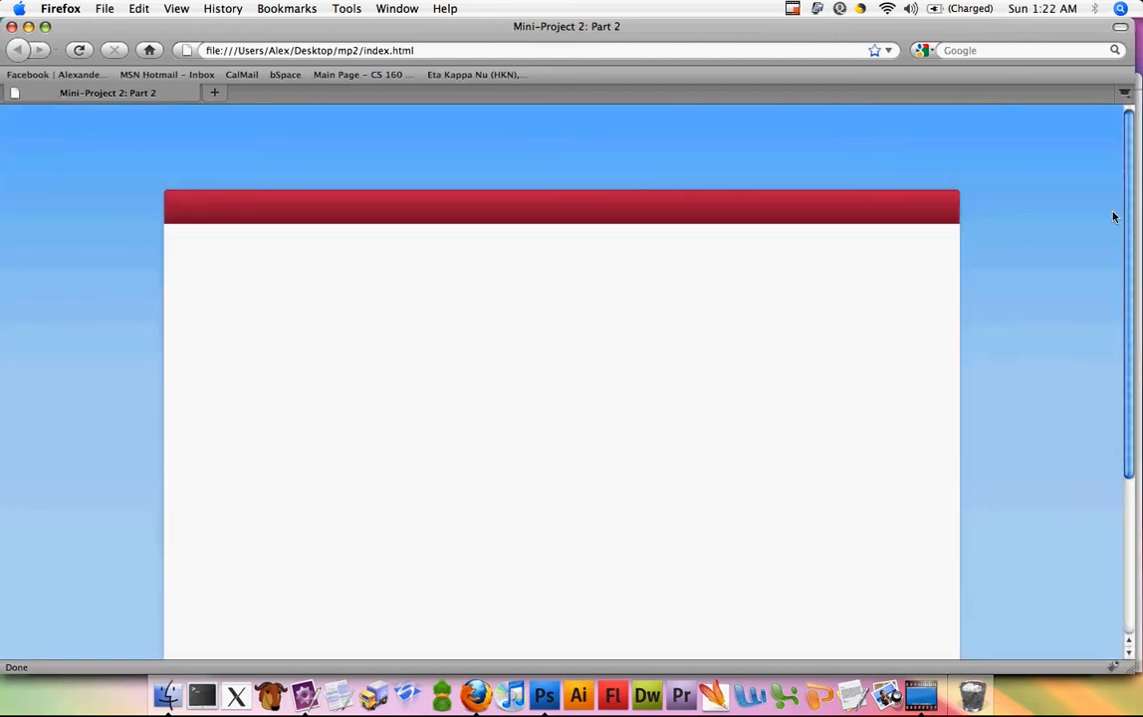
mouse_move(866, 398)
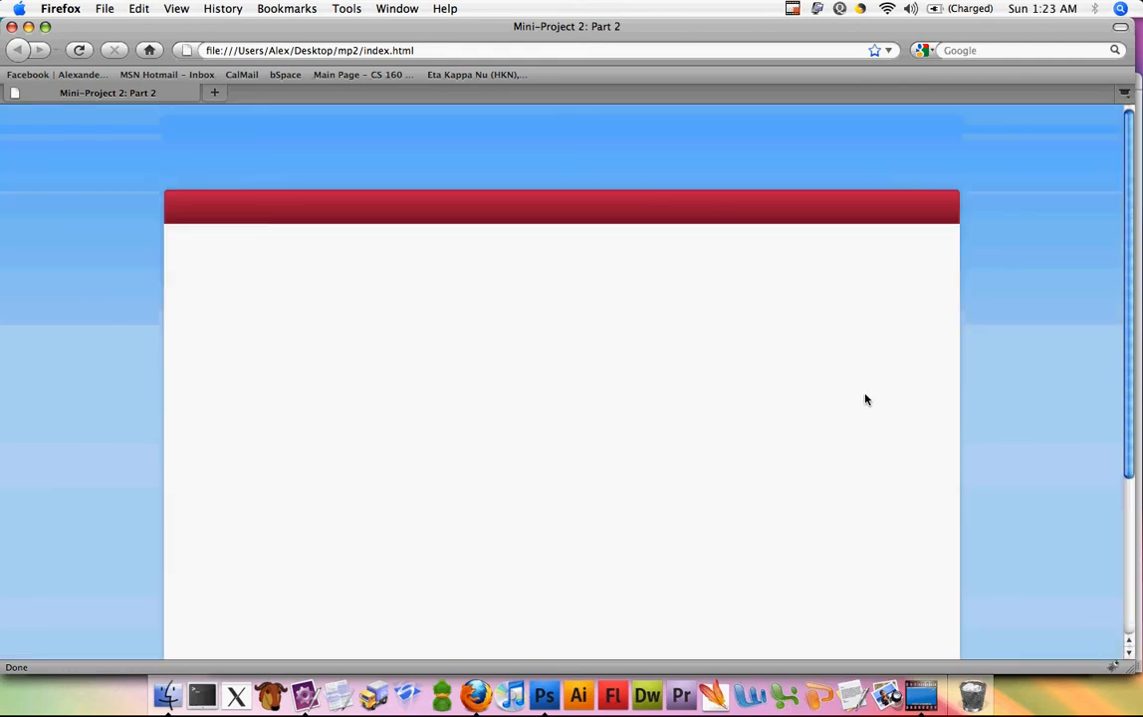
mouse_move(673, 223)
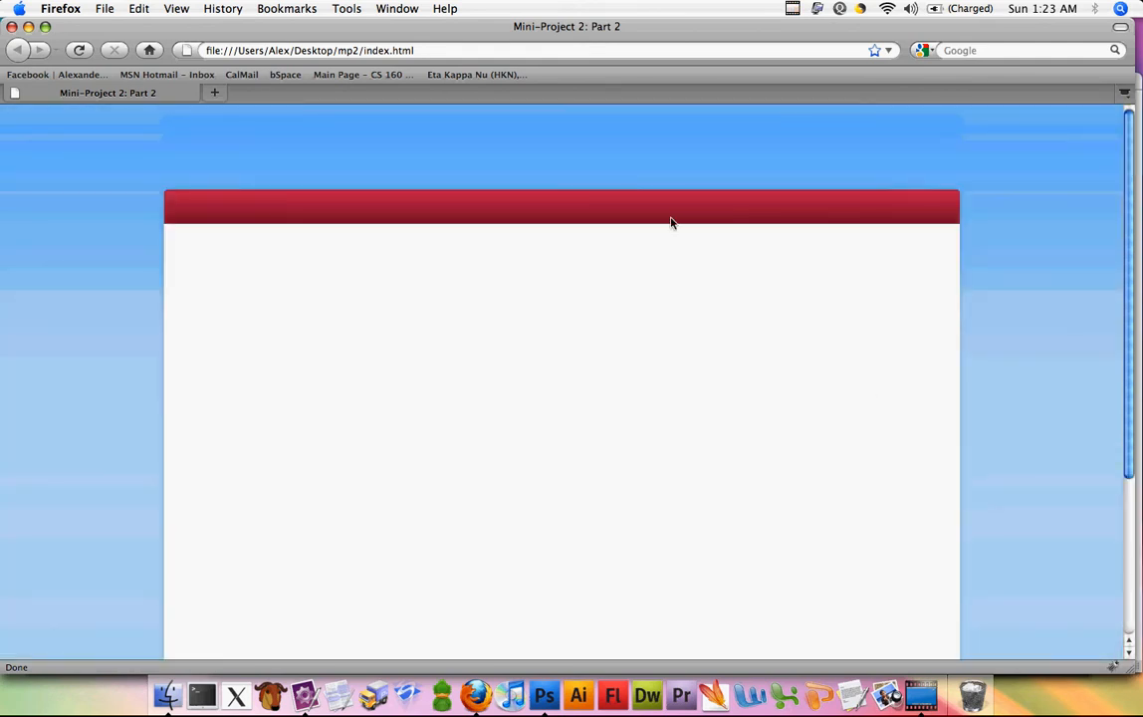
mouse_move(448, 318)
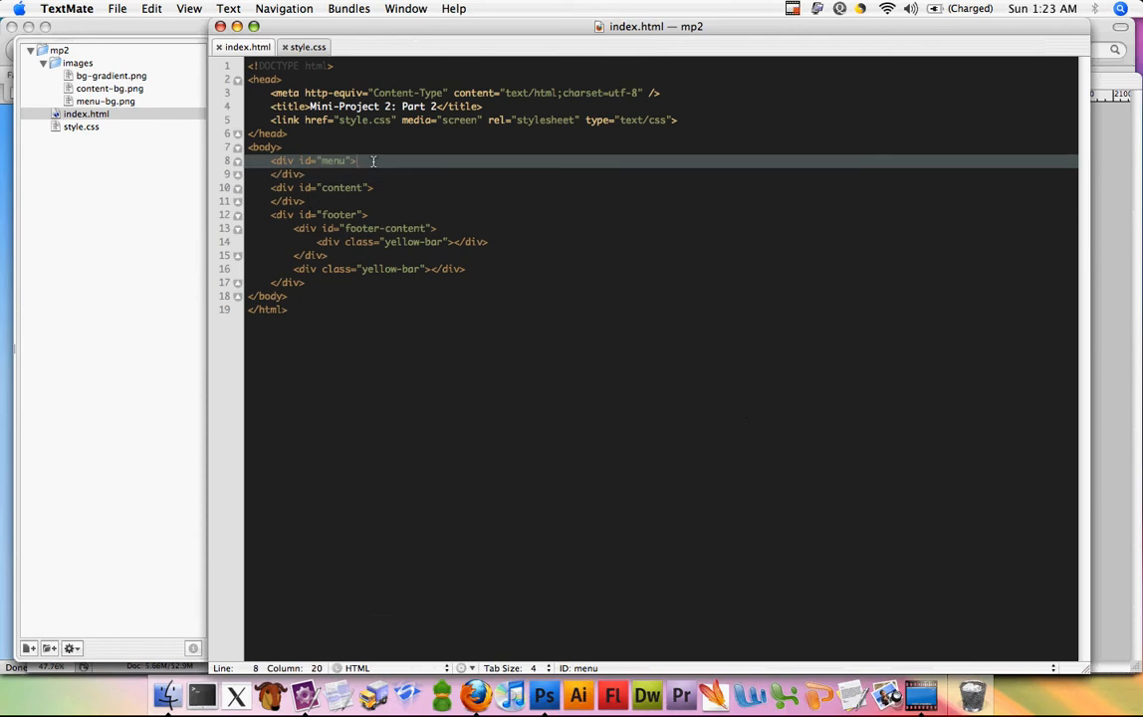
Step: Inside div#menu add <ul><li><a href="#" title="My page"></a></li></ul>
key(Return)
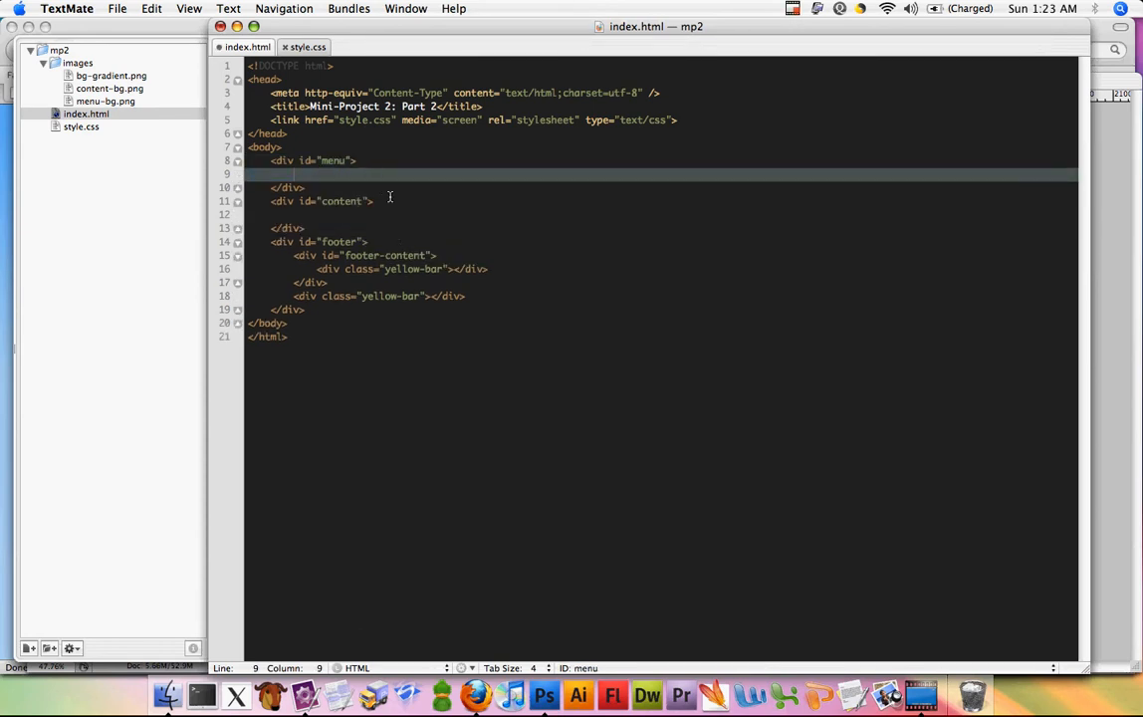
text(<ul>)
text(</>)
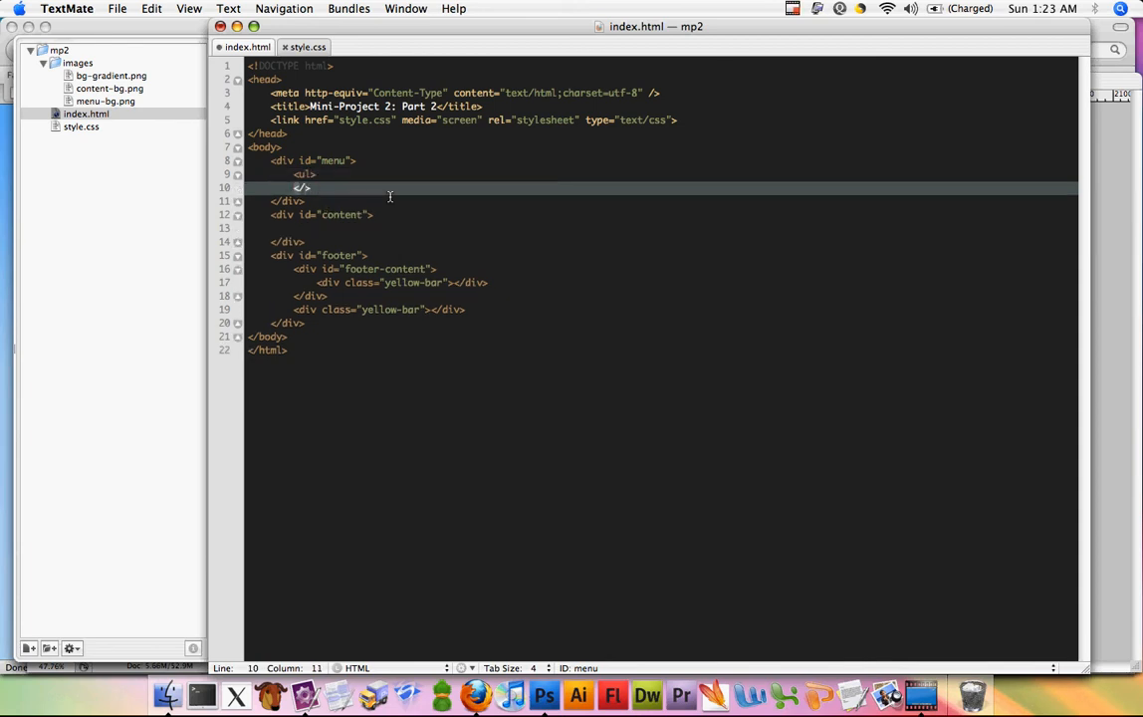
text(li>)
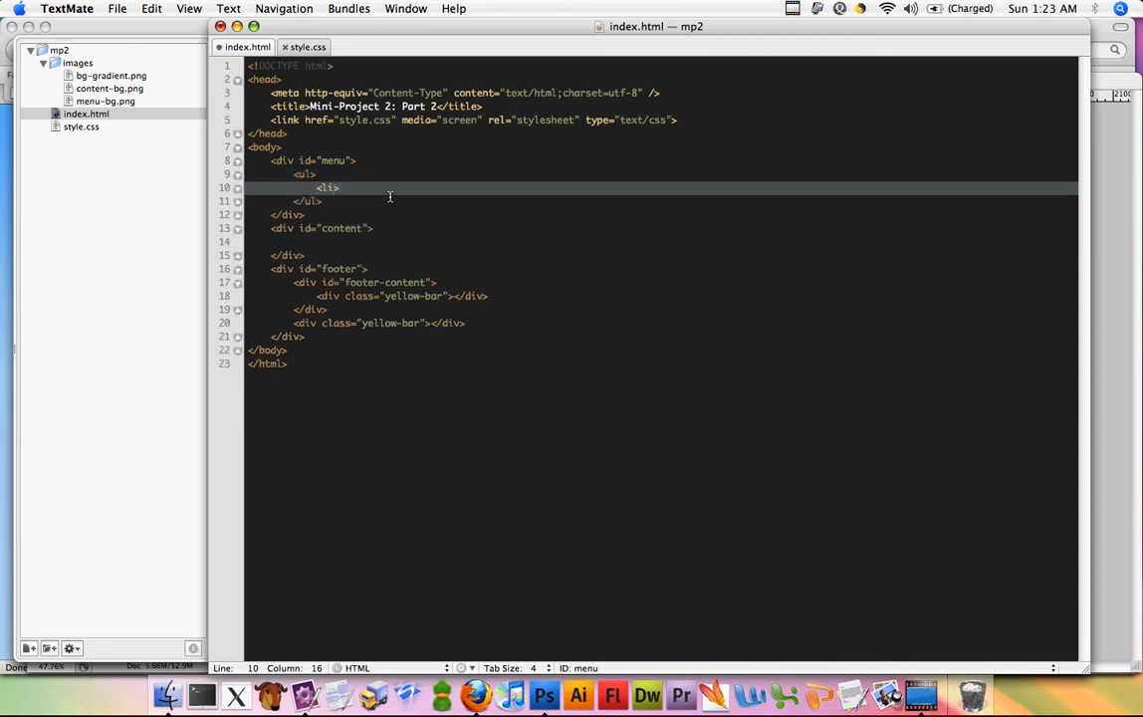
text(</li>)
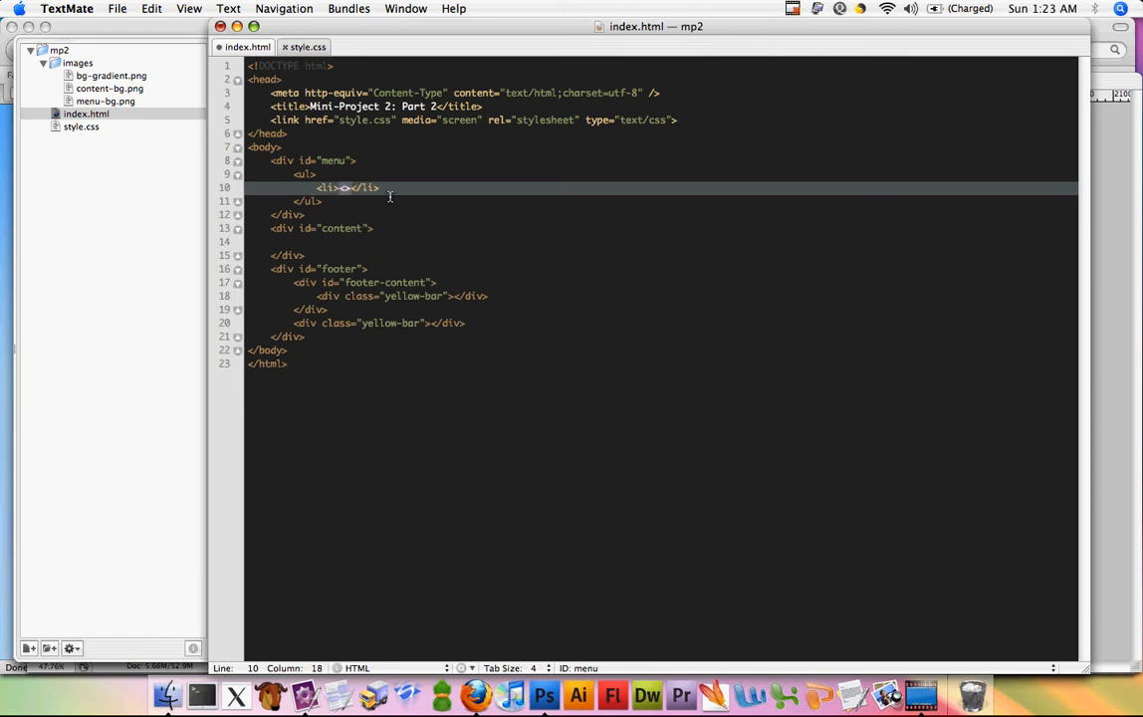
text(<a h)
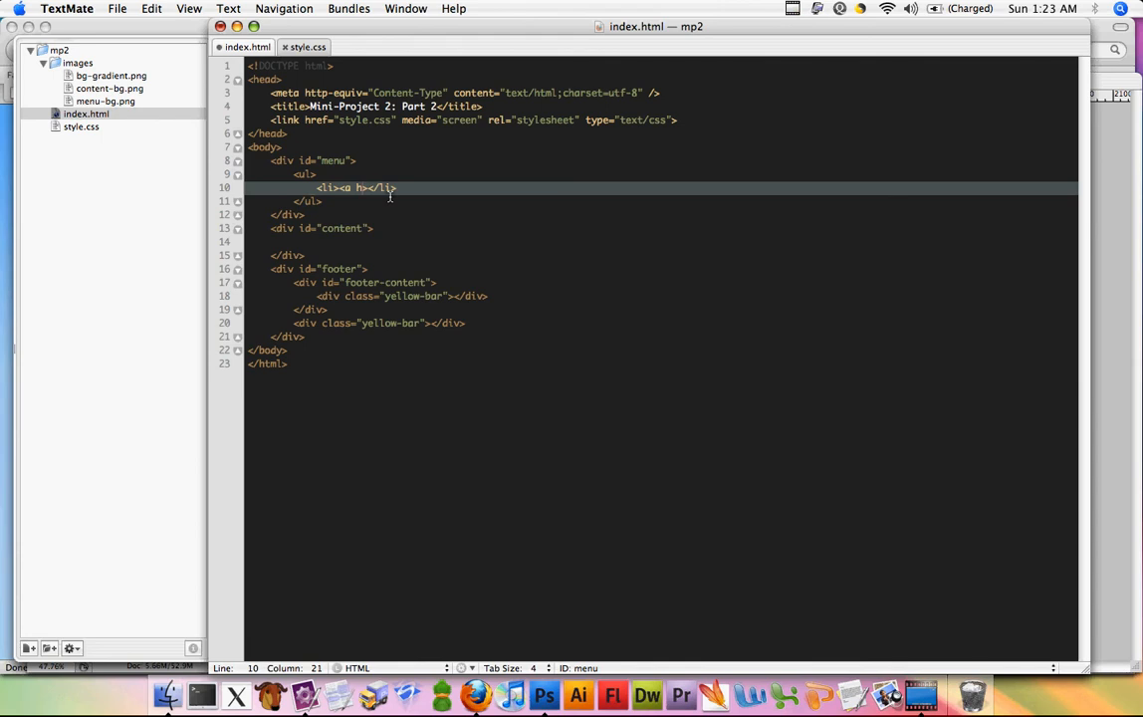
text(ref="")
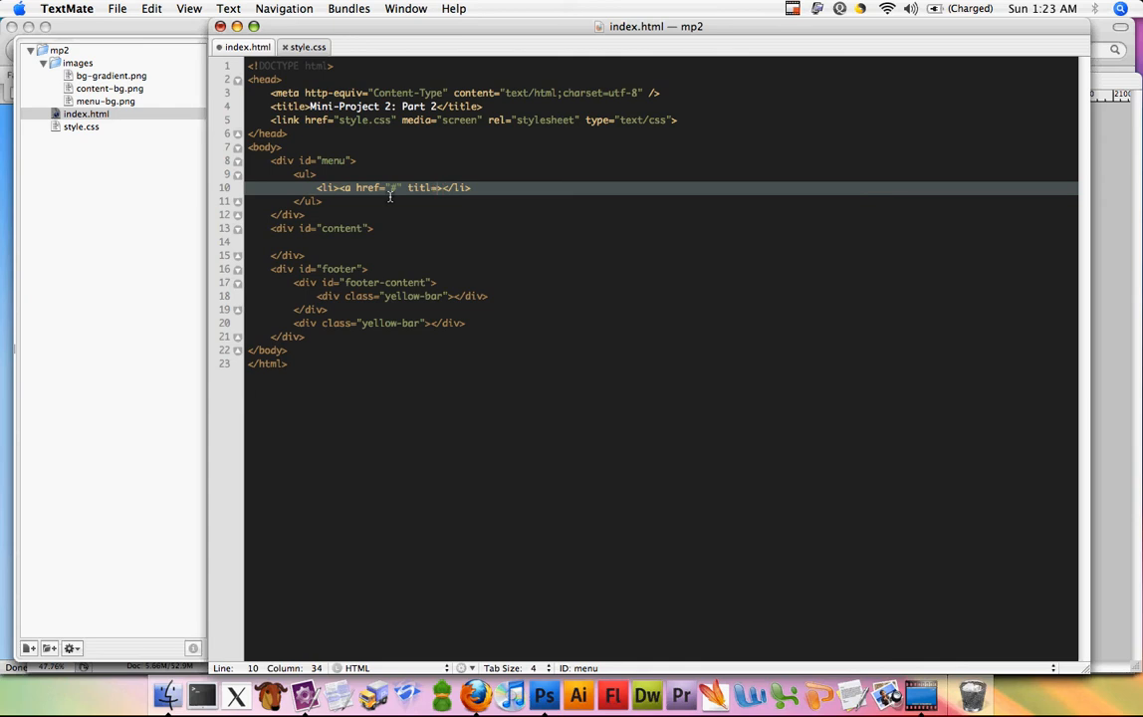
text(my page"></a)
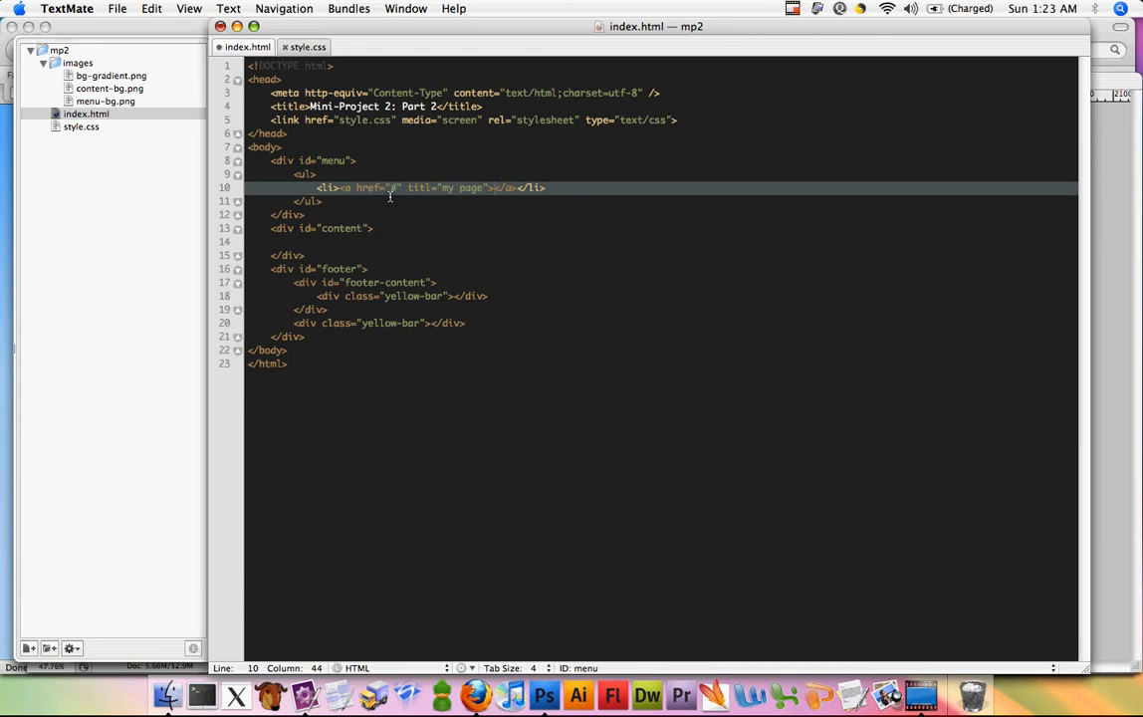
text(My Page)
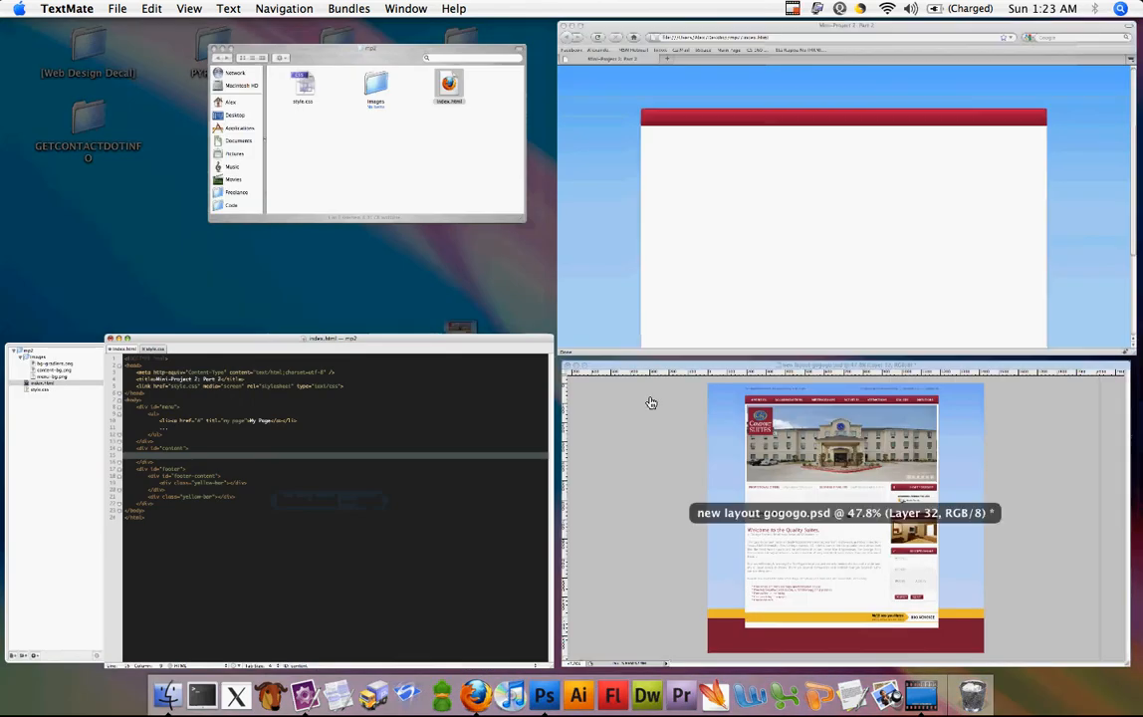
Step: Bring the Photoshop hotel mockup forward and pick the Move tool
click(846, 514)
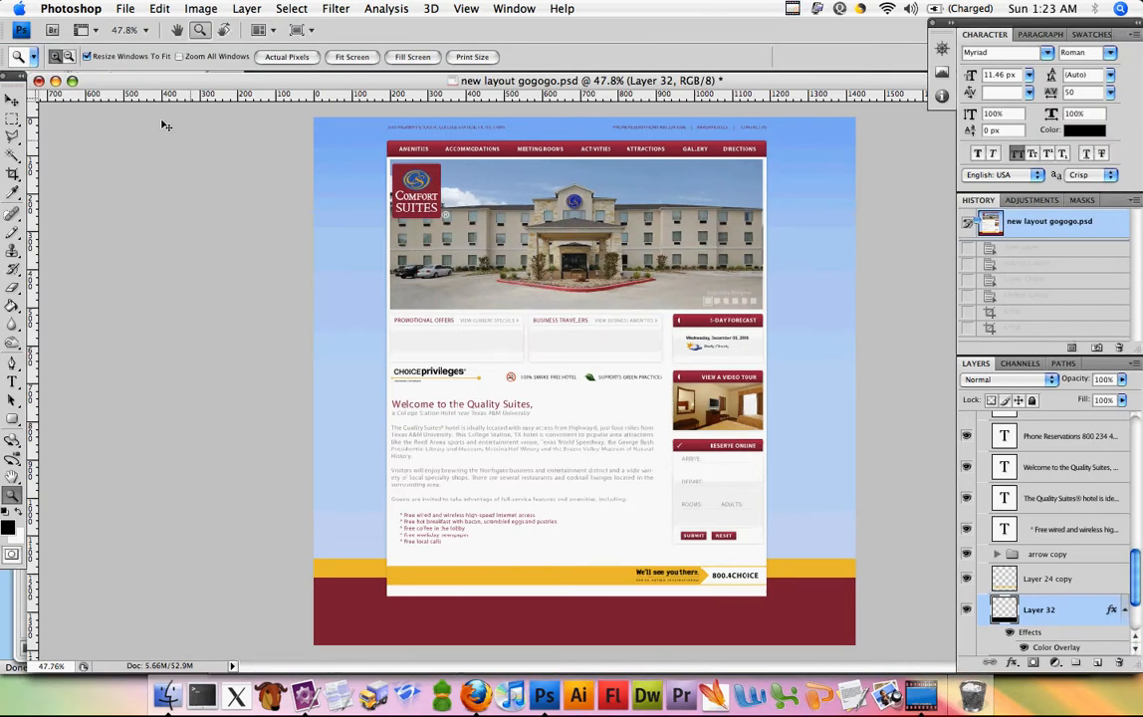
click(12, 100)
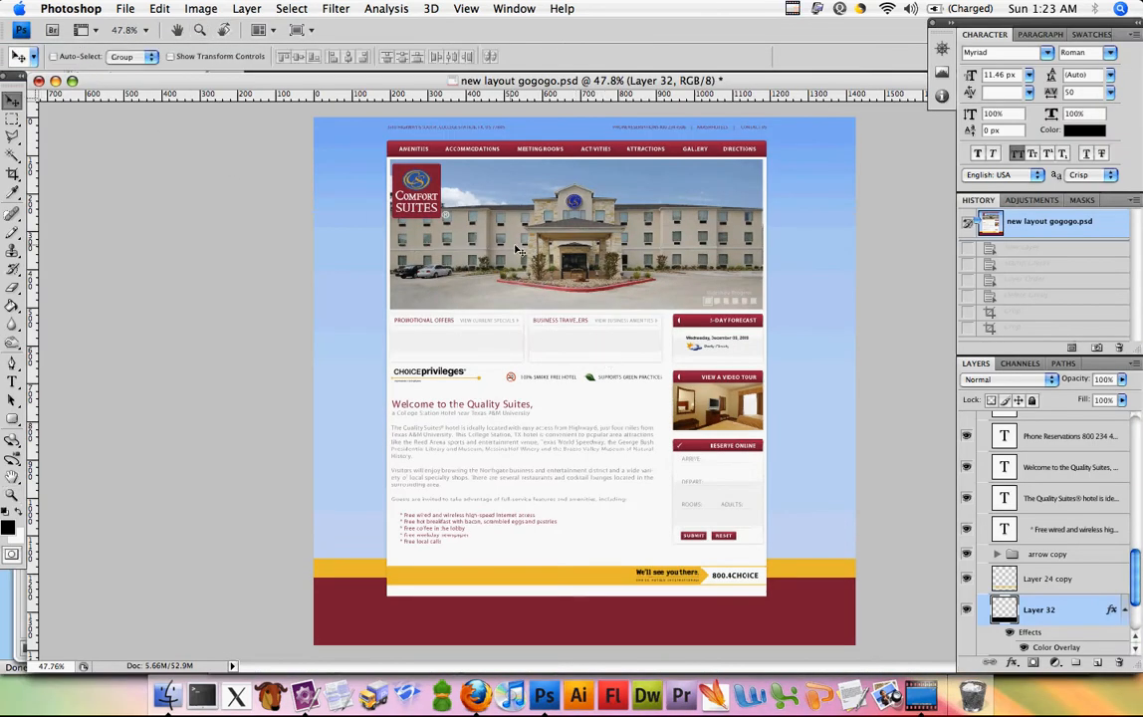
mouse_move(432, 331)
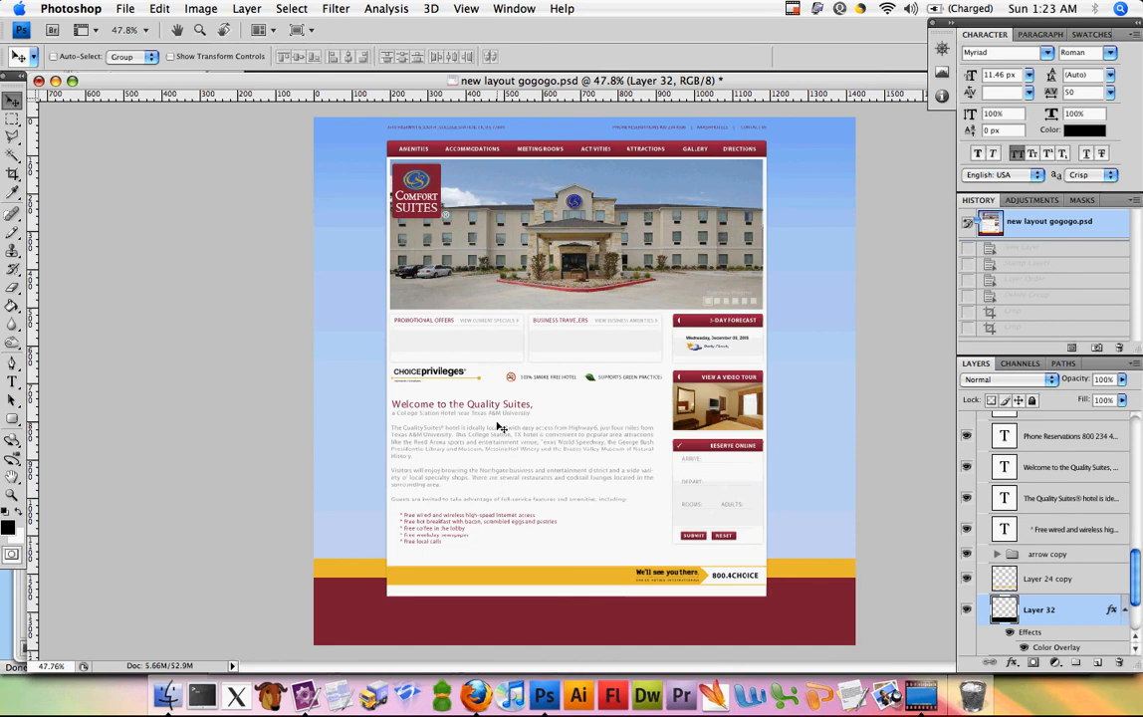
mouse_move(481, 501)
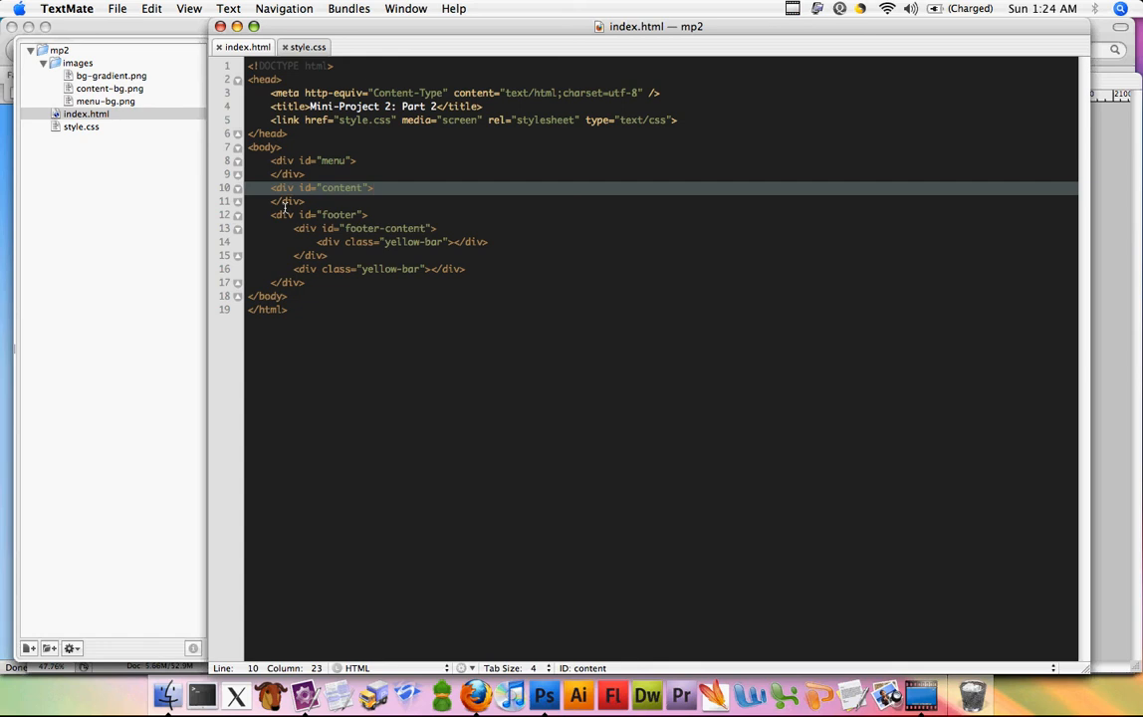
click(305, 48)
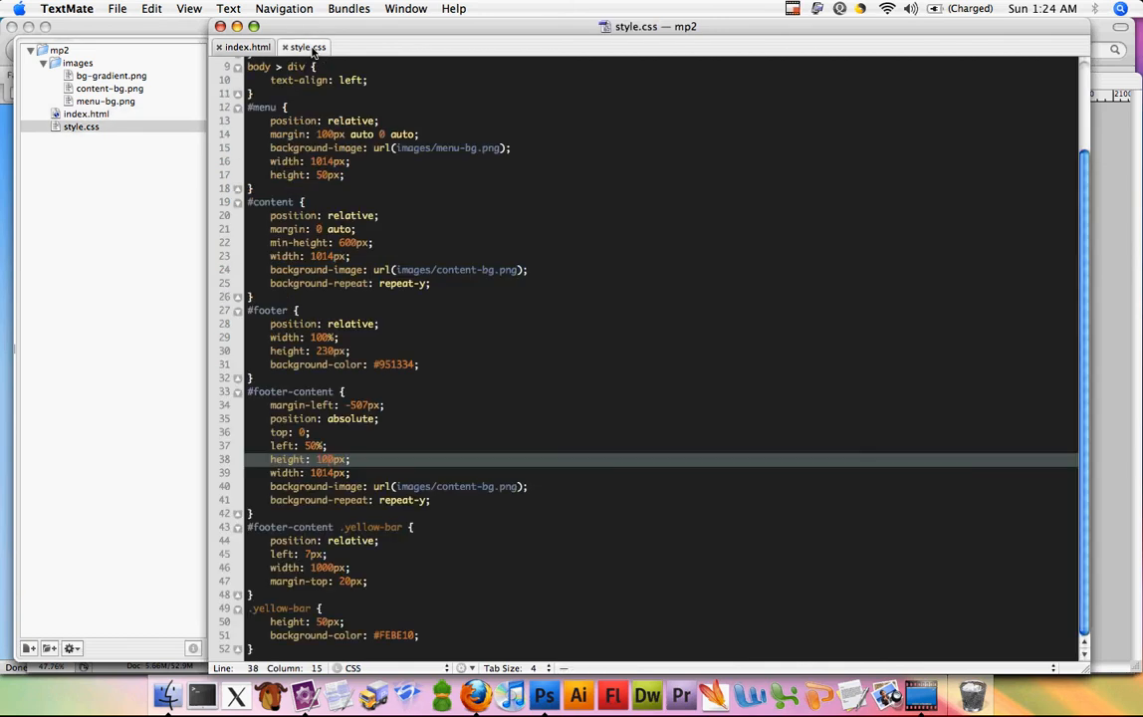
click(247, 48)
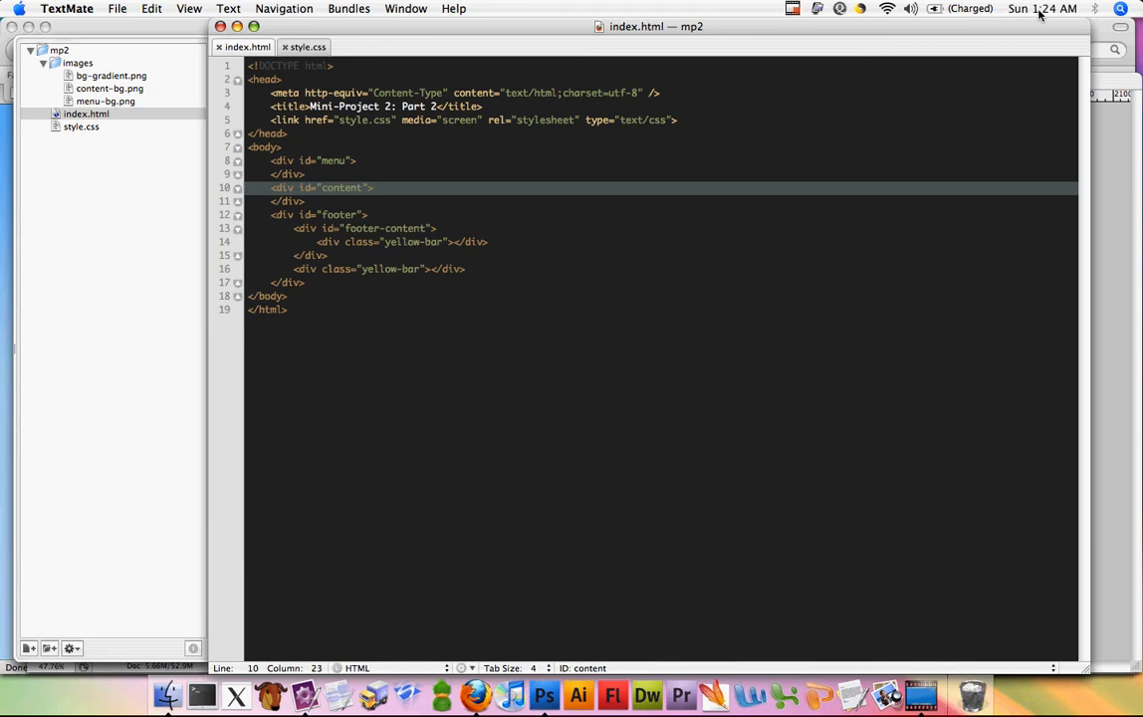
mouse_move(944, 685)
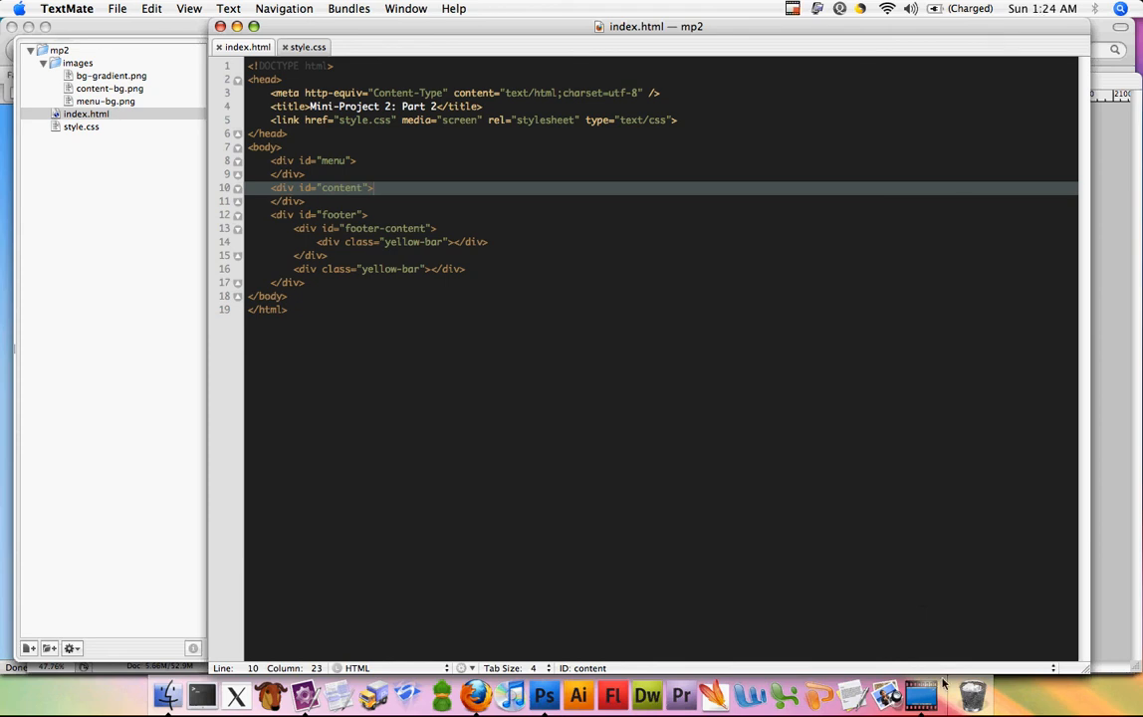